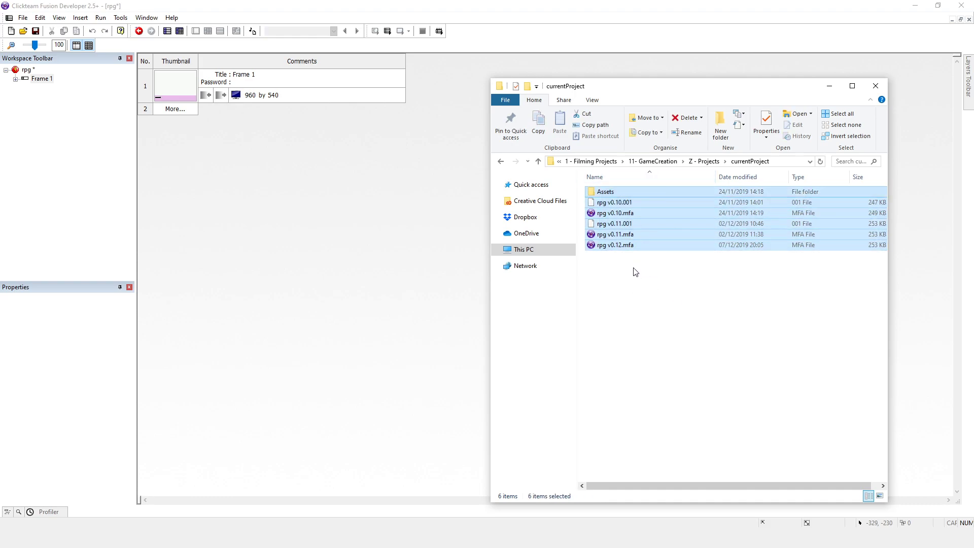
Open Assets to view array, Courgette-Regular.ttf and StartingDialogBox.txt, then close File Explorer.
left_click(615, 244)
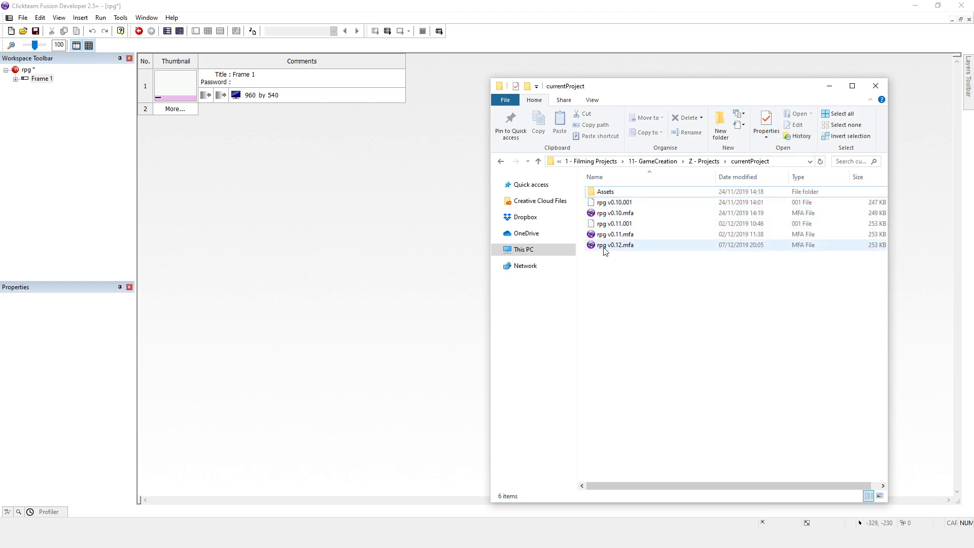
left_click(615, 244)
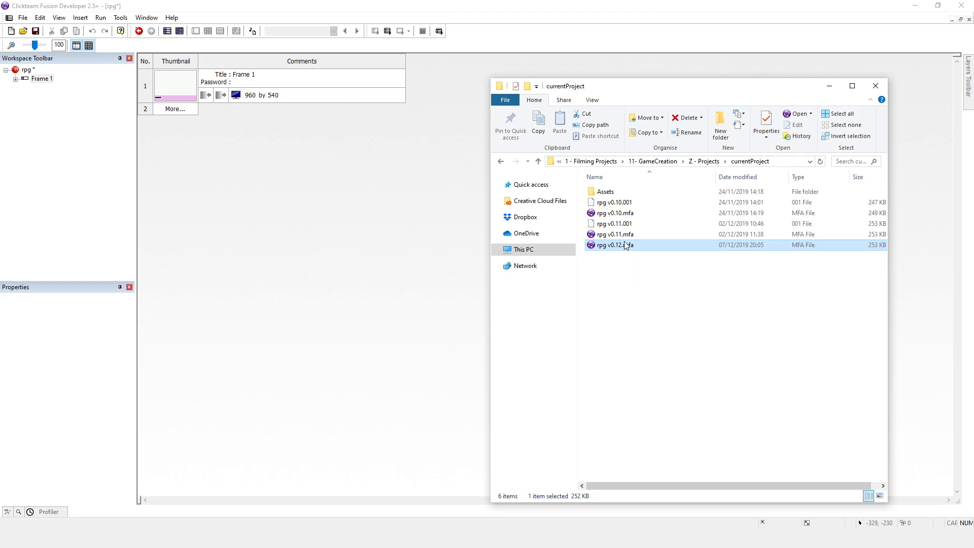
left_click(604, 191)
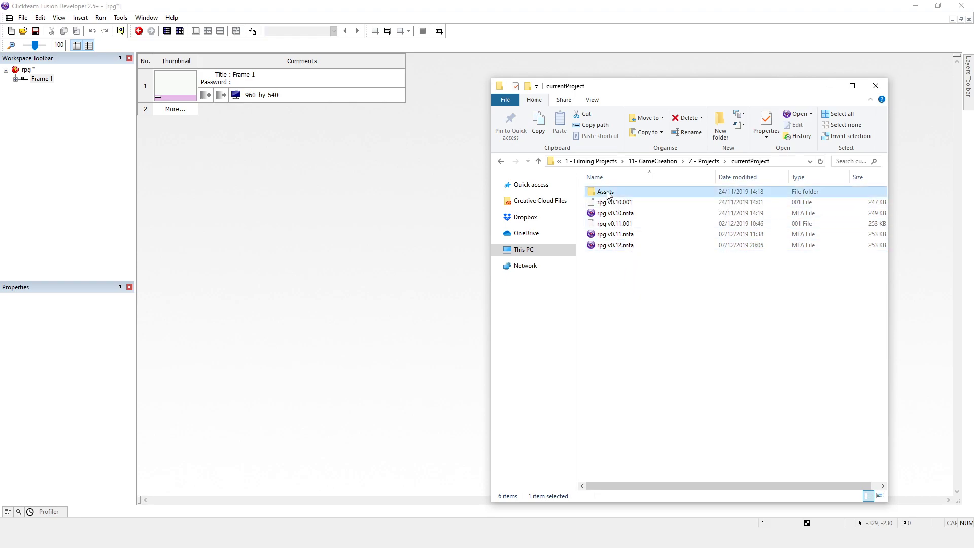
double_click(604, 192)
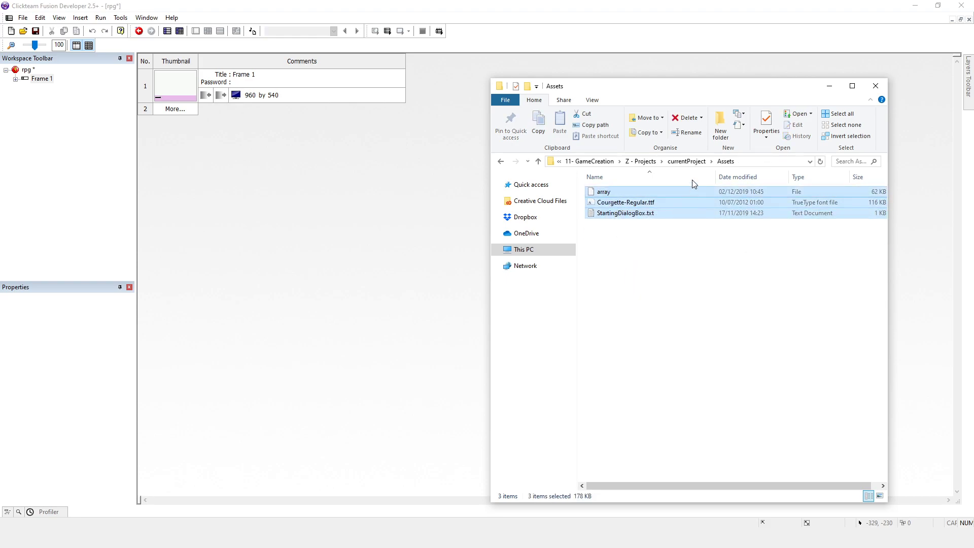
left_click(537, 160)
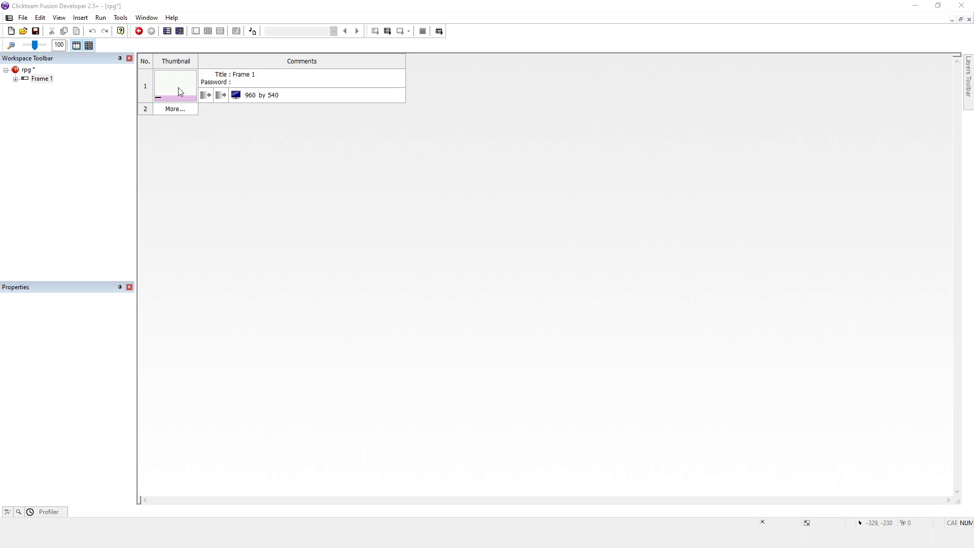
Filter Frame 1's events to the Array object and delete the disabled save-array and left-click events.
double_click(175, 86)
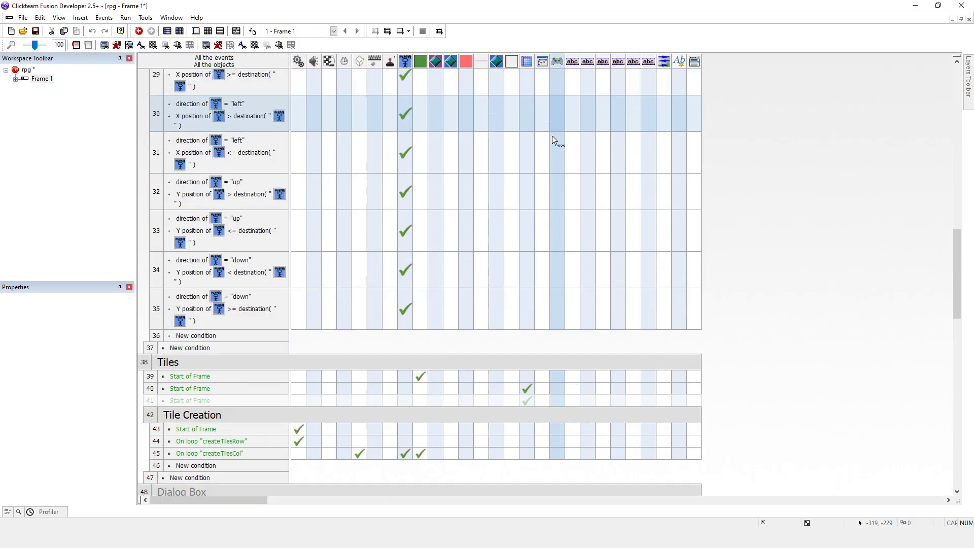
left_click(526, 60)
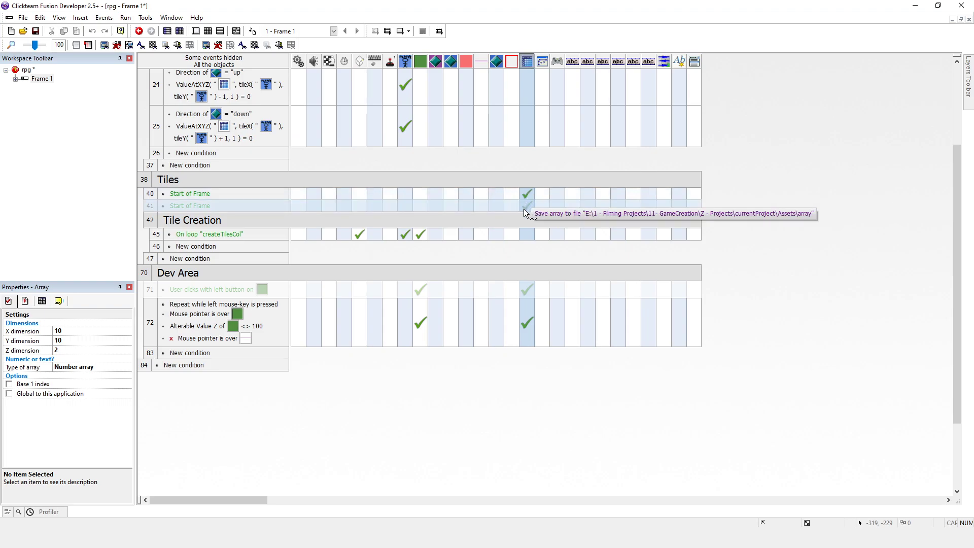
mouse_move(525, 61)
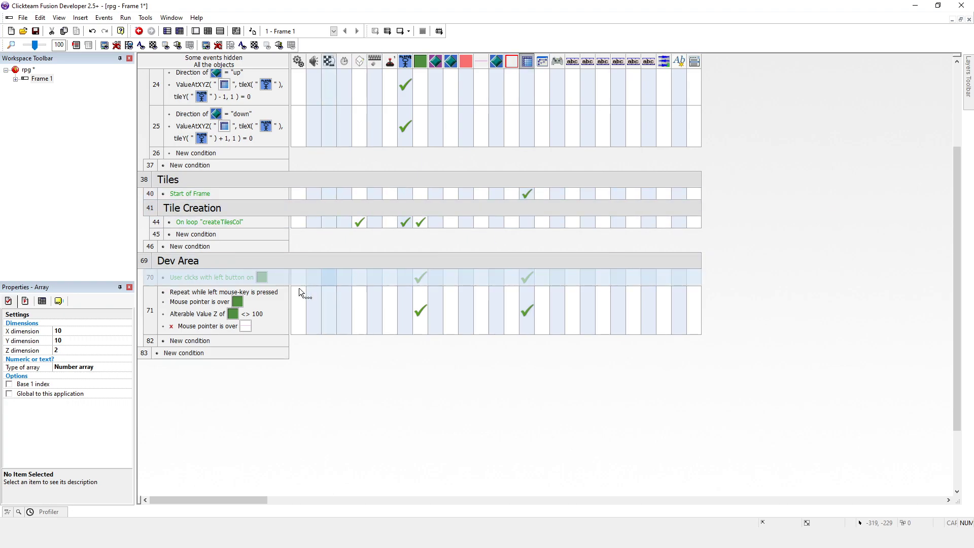
left_click(149, 277)
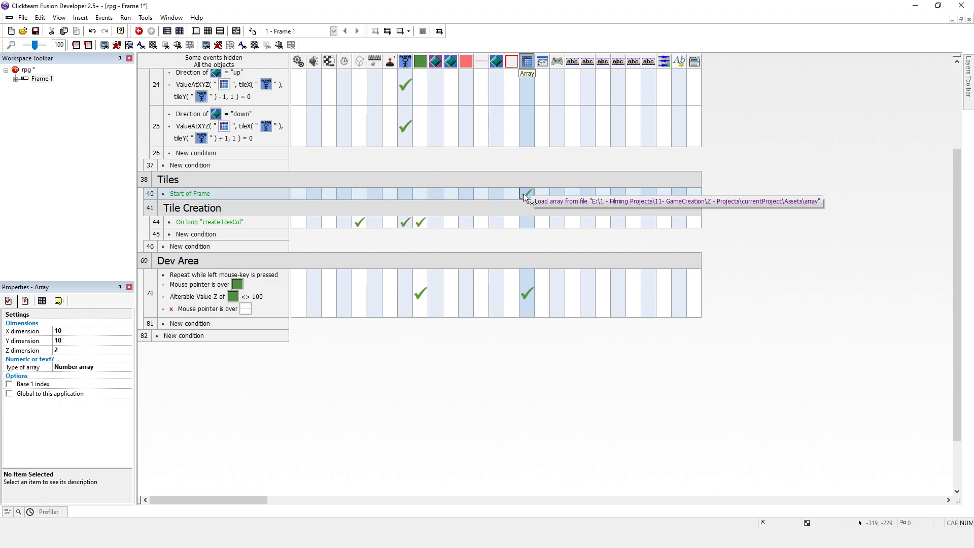
mouse_move(794, 208)
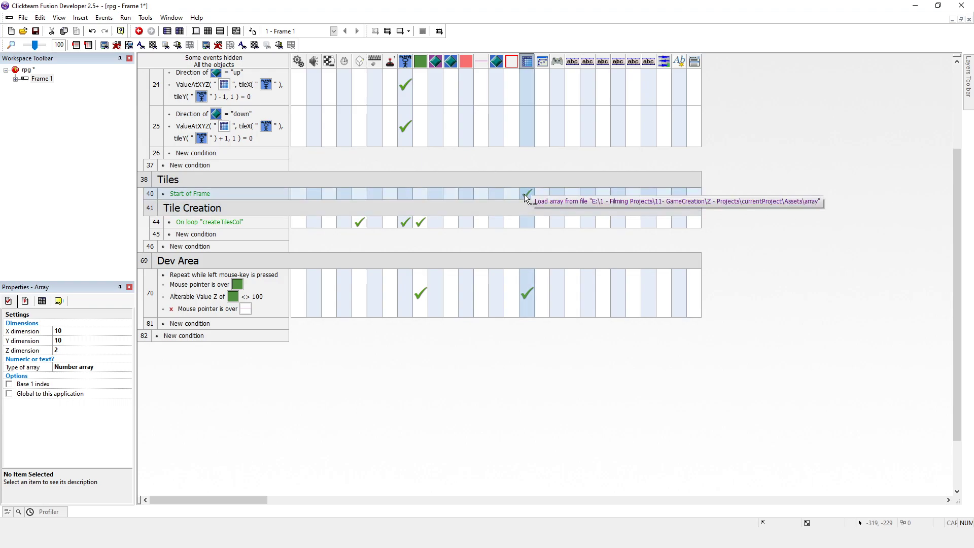
Edit the start-of-frame Load array action and switch its filename to an expression.
right_click(526, 193)
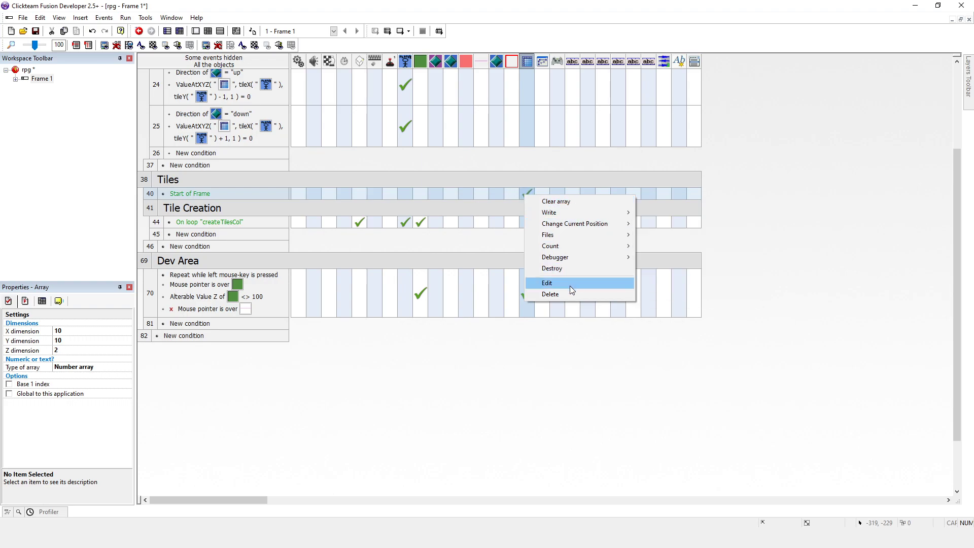
left_click(547, 282)
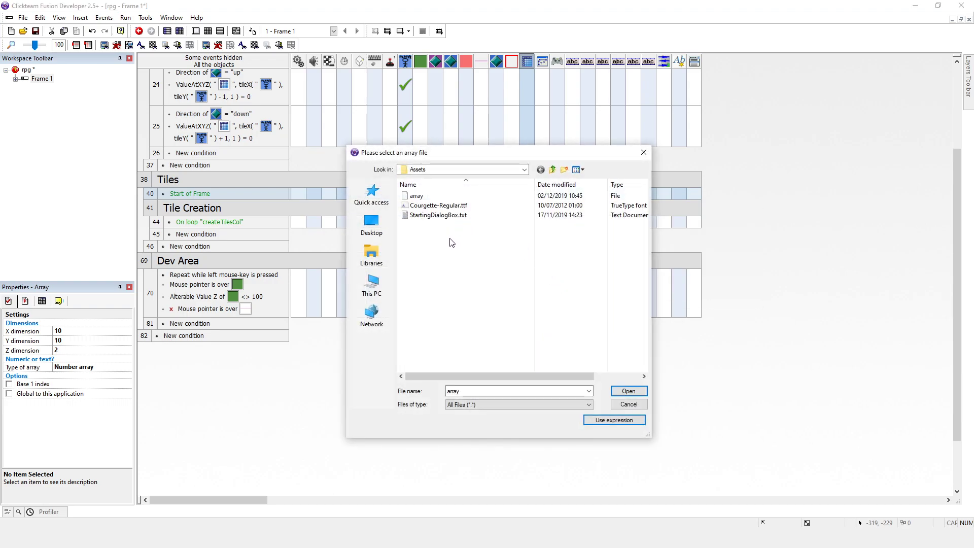
mouse_move(473, 248)
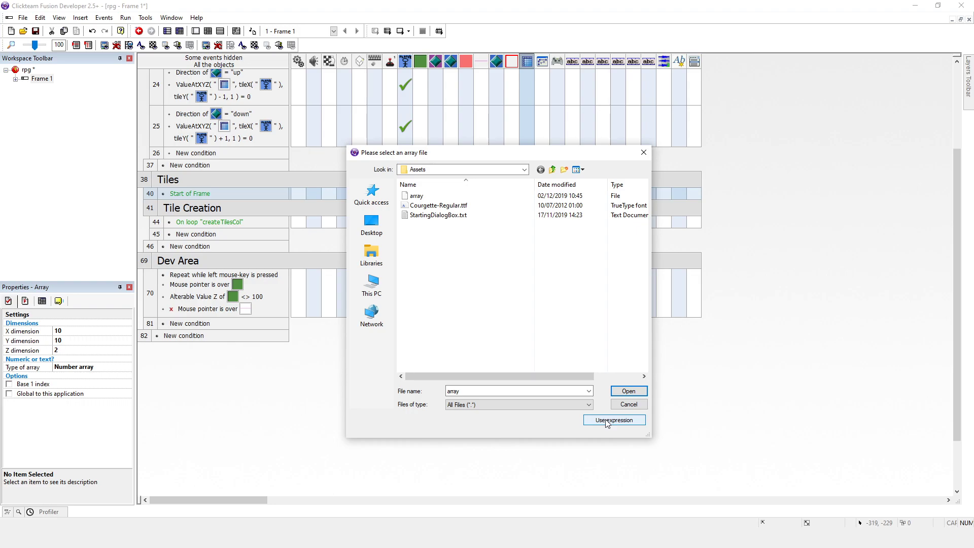
left_click(613, 420)
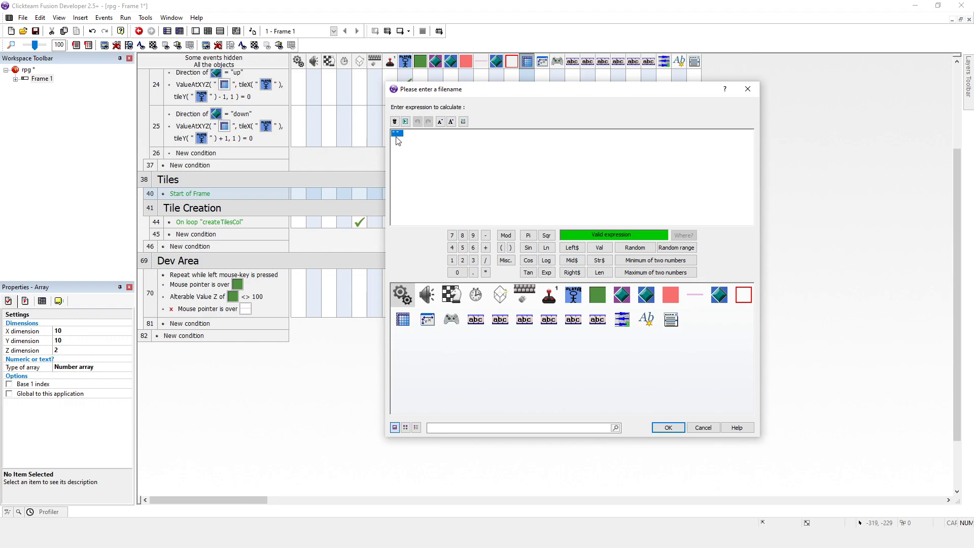
Enter the quoted relative path "Assets\array" as the load filename expression.
type("\"assets\"")
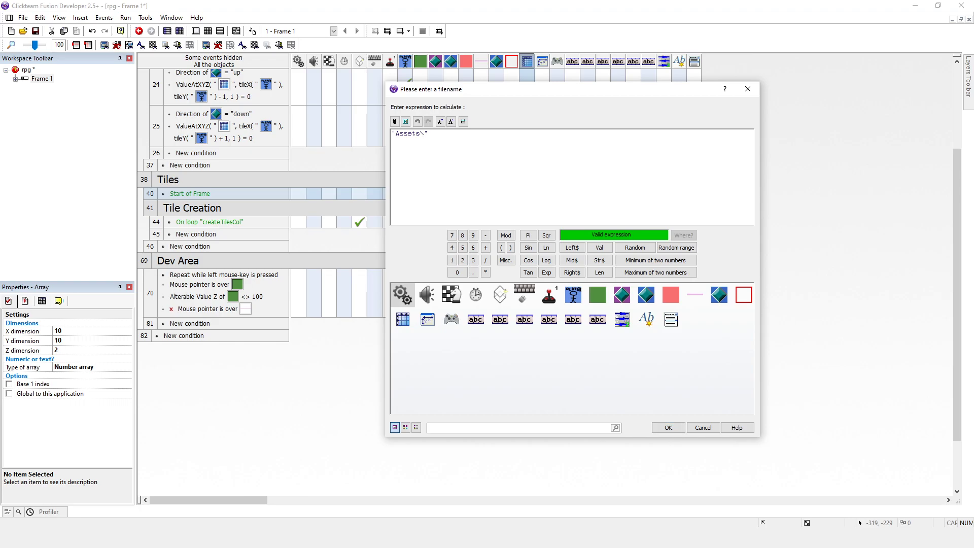
type("array")
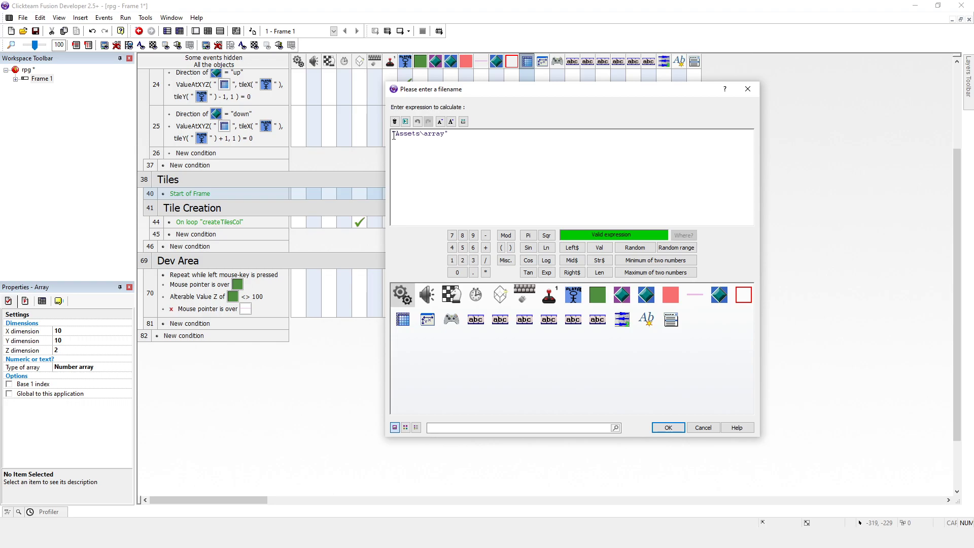
left_click(392, 133)
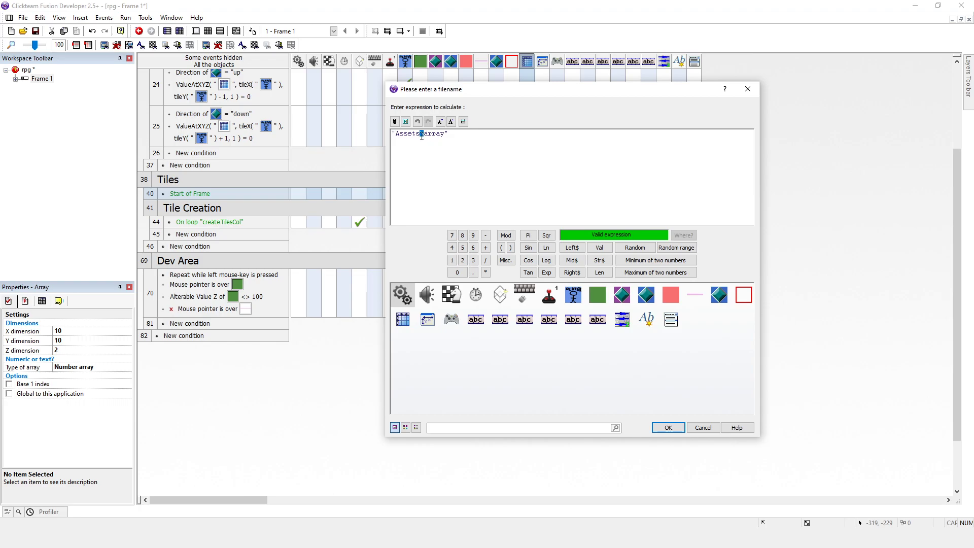
mouse_move(431, 139)
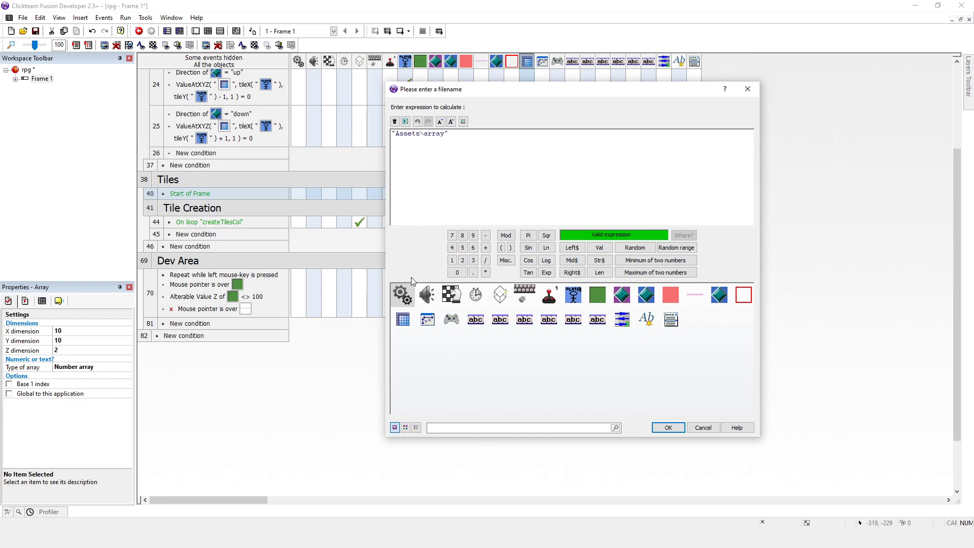
Prepend Apppath$ + to the "Assets\array" string and accept the load expression.
left_click(402, 294)
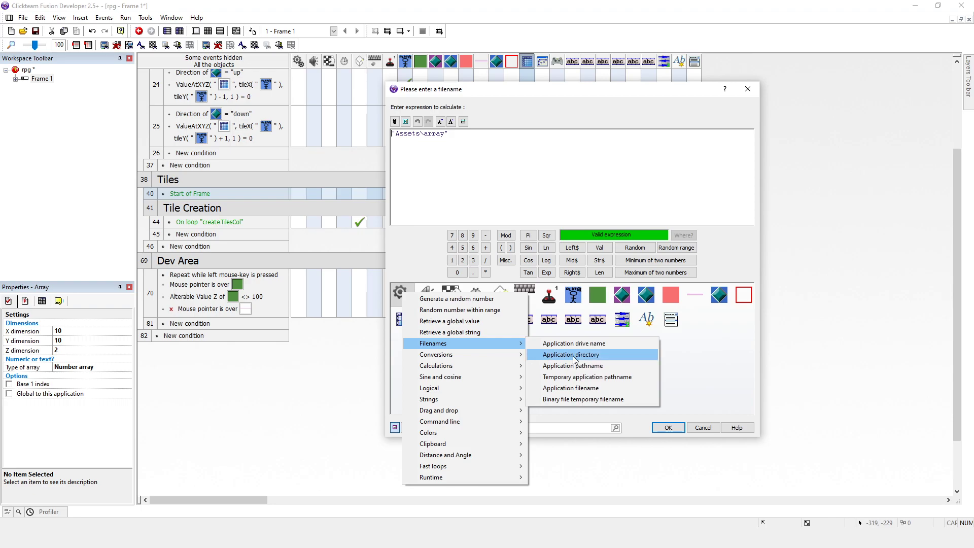
left_click(573, 354)
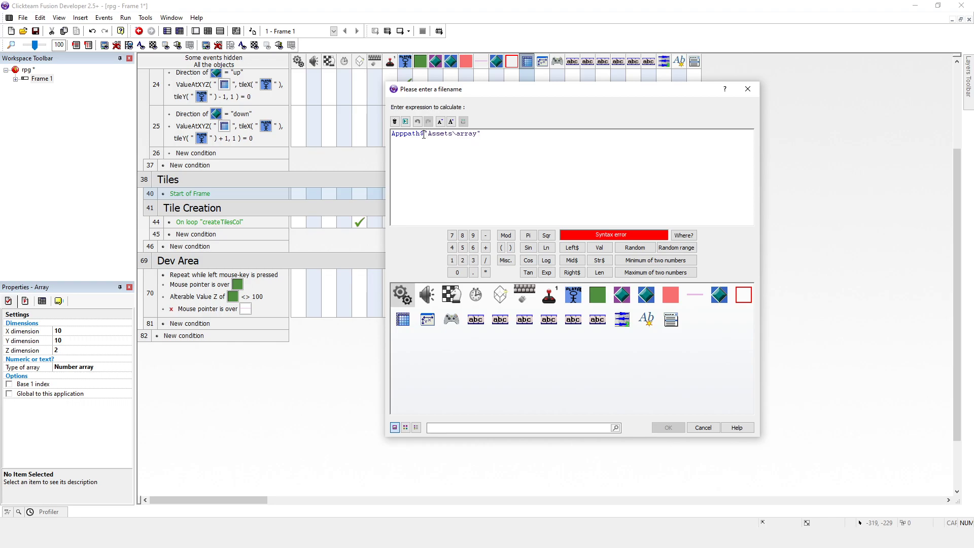
type("+")
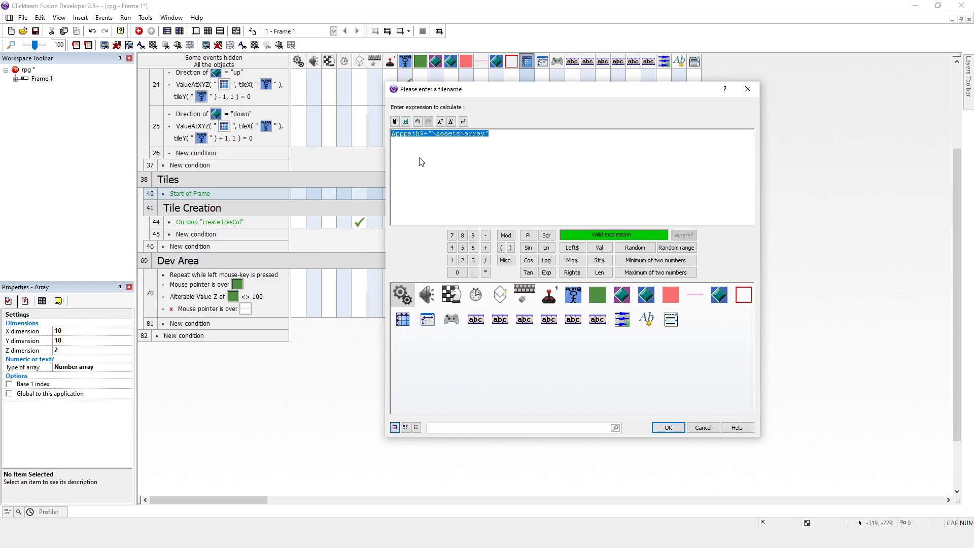
left_click(667, 427)
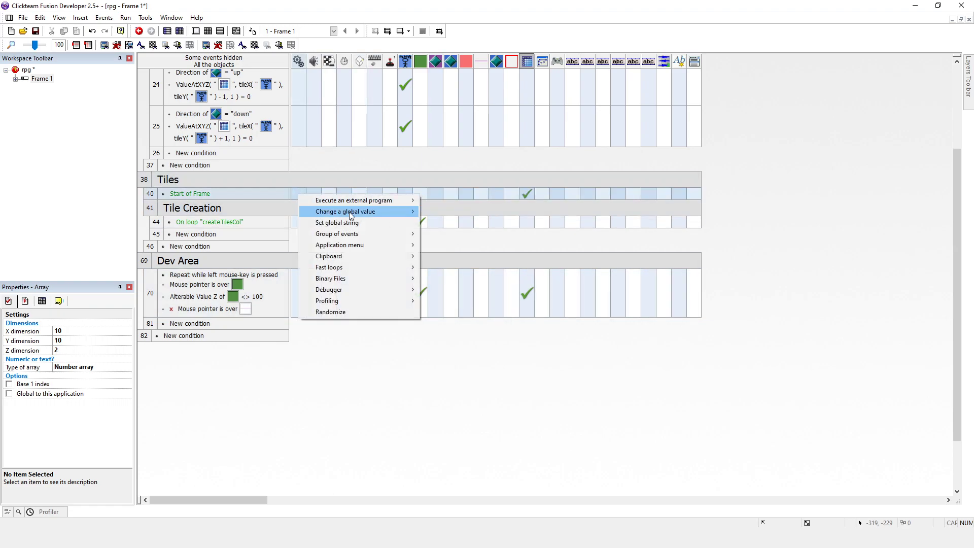
Store the path in Global String B, then test-run the game and inspect values in the debugger.
left_click(337, 222)
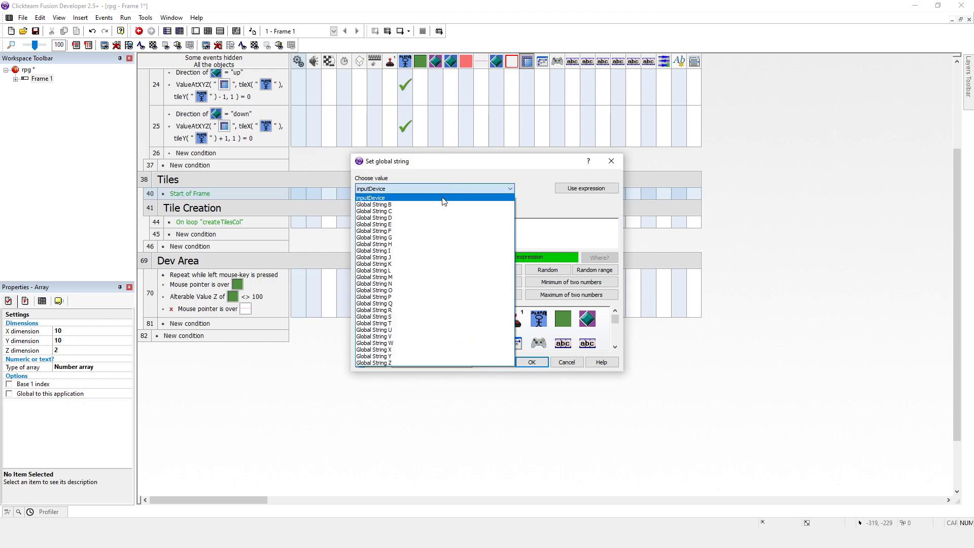
left_click(373, 205)
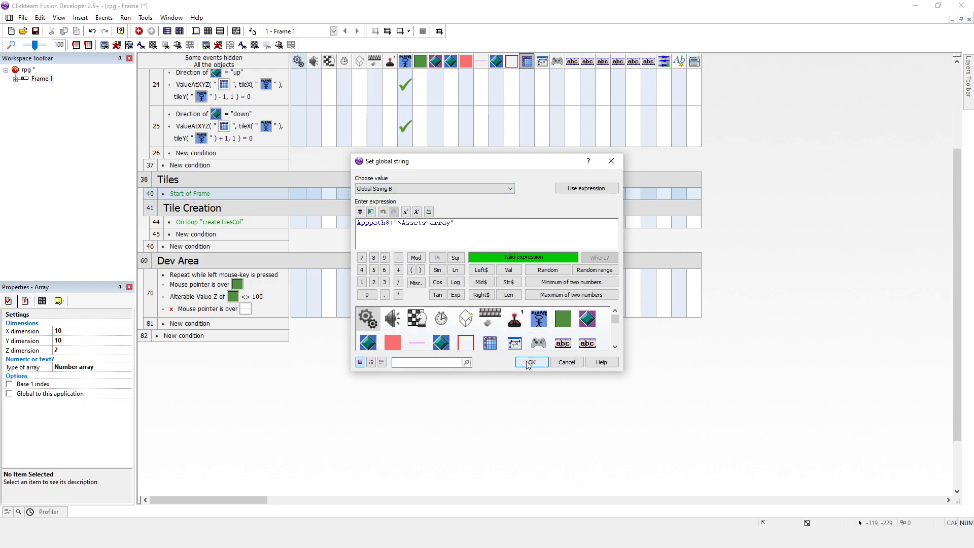
left_click(530, 363)
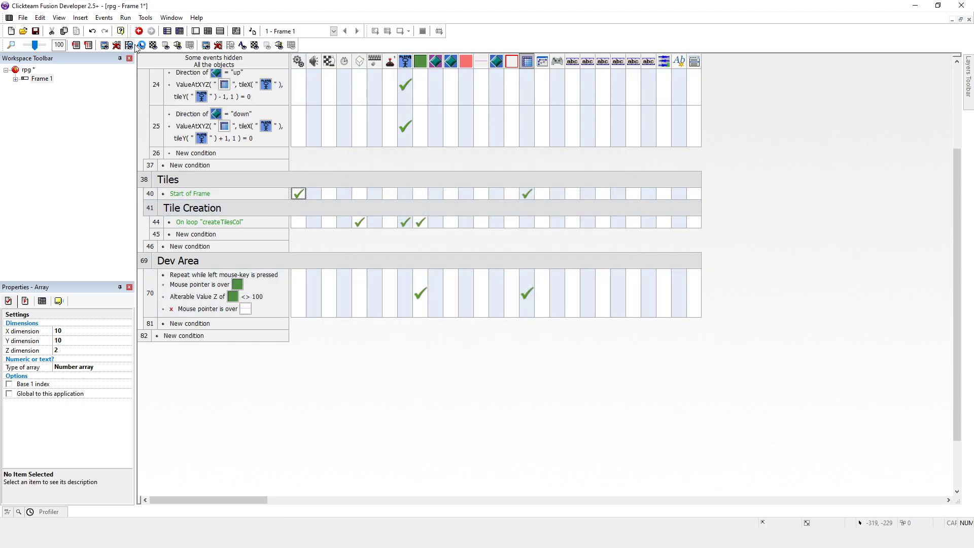
left_click(140, 44)
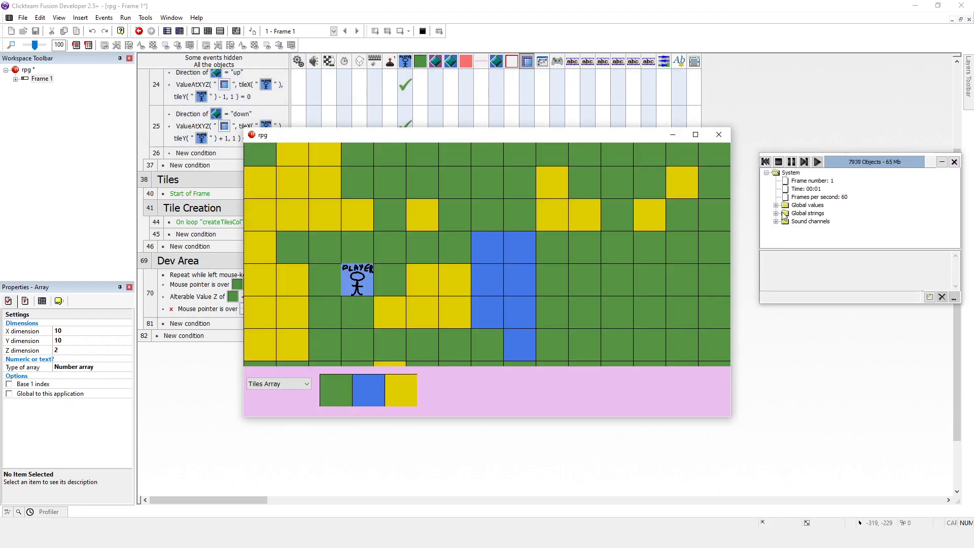
left_click(777, 212)
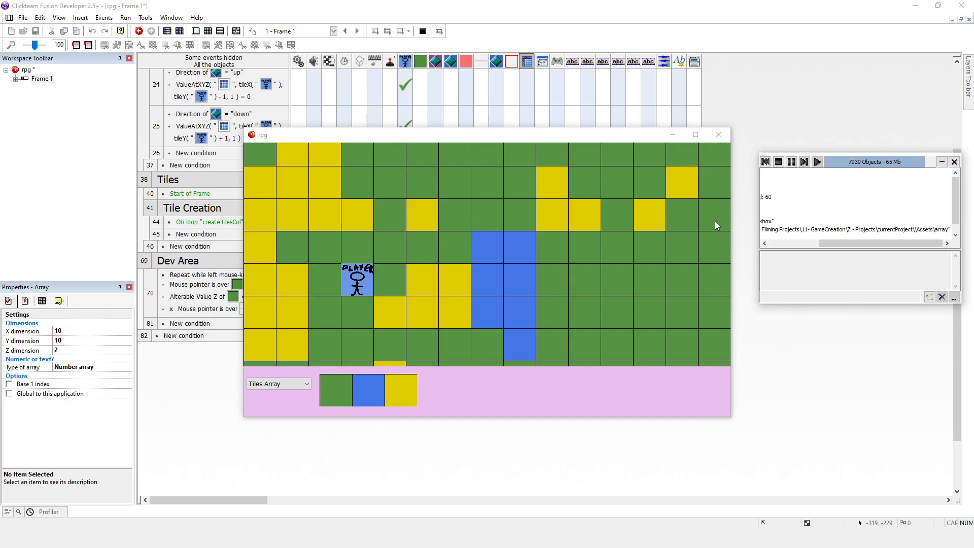
left_click(719, 135)
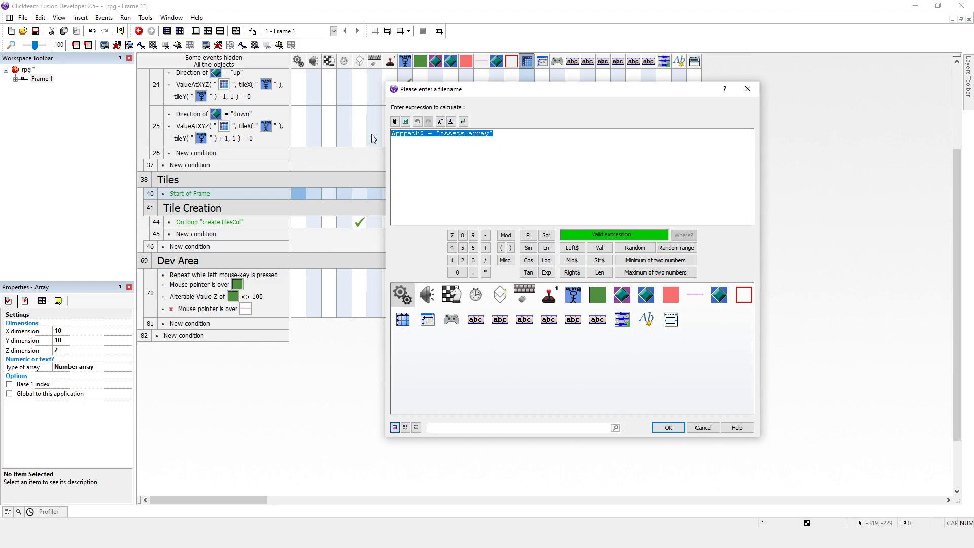
mouse_move(497, 166)
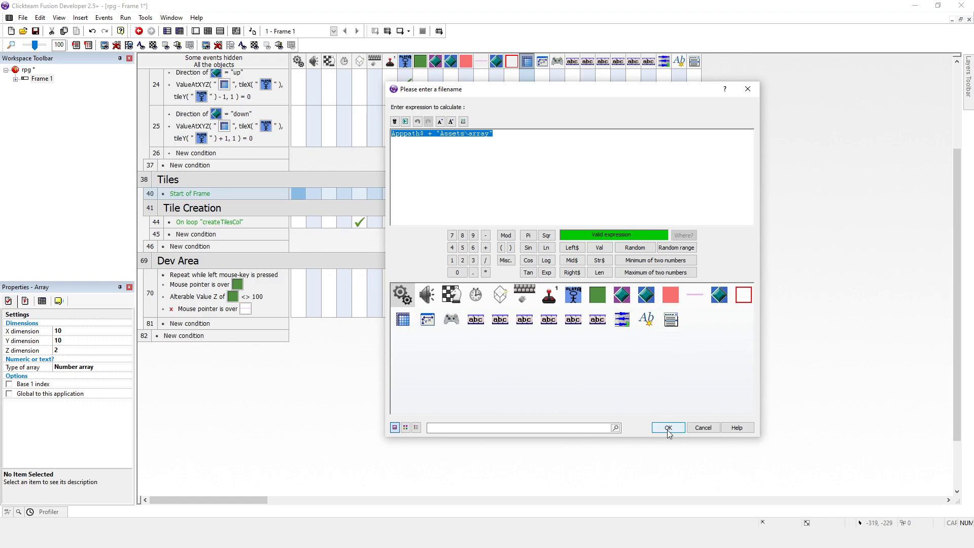
Confirm the load path and set the Dev Area array save to Apppath$ + "Assets\array".
left_click(667, 427)
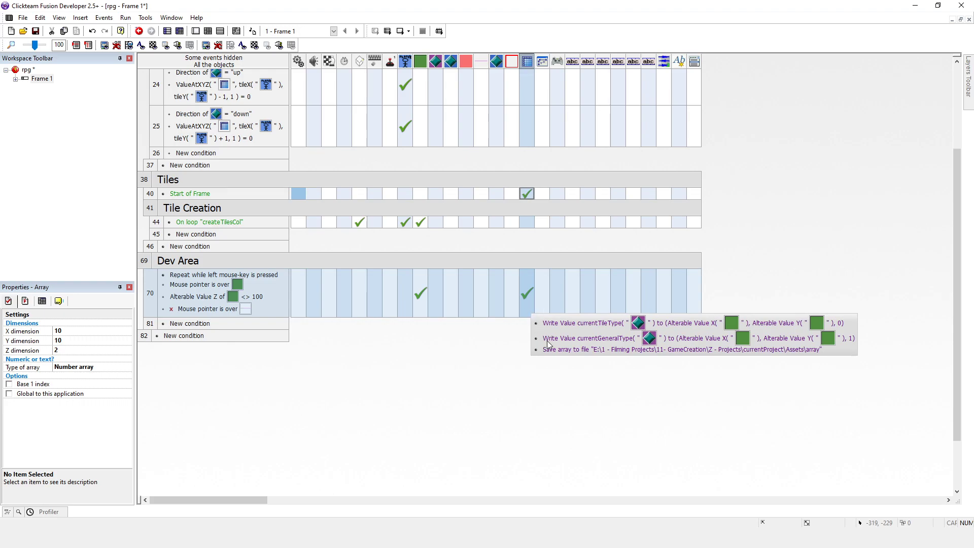
right_click(526, 293)
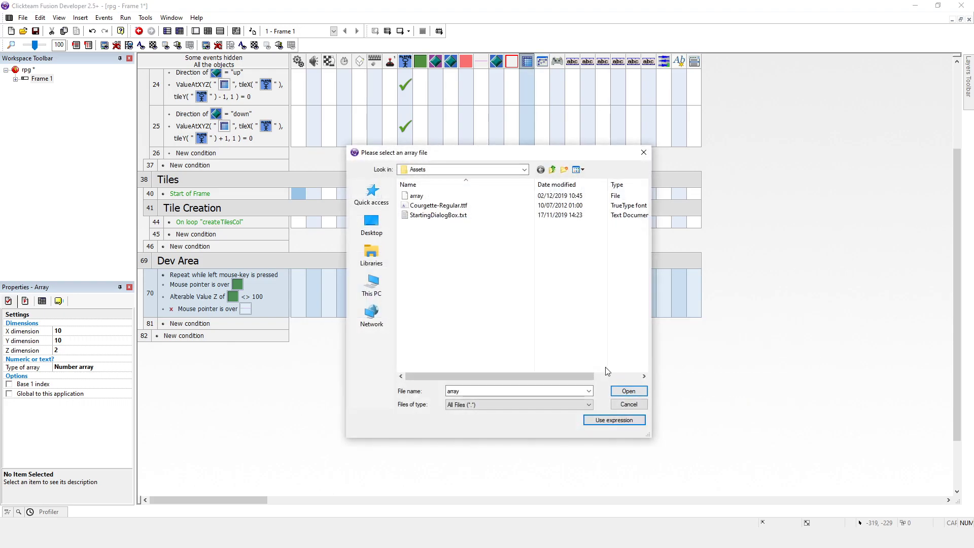
left_click(613, 420)
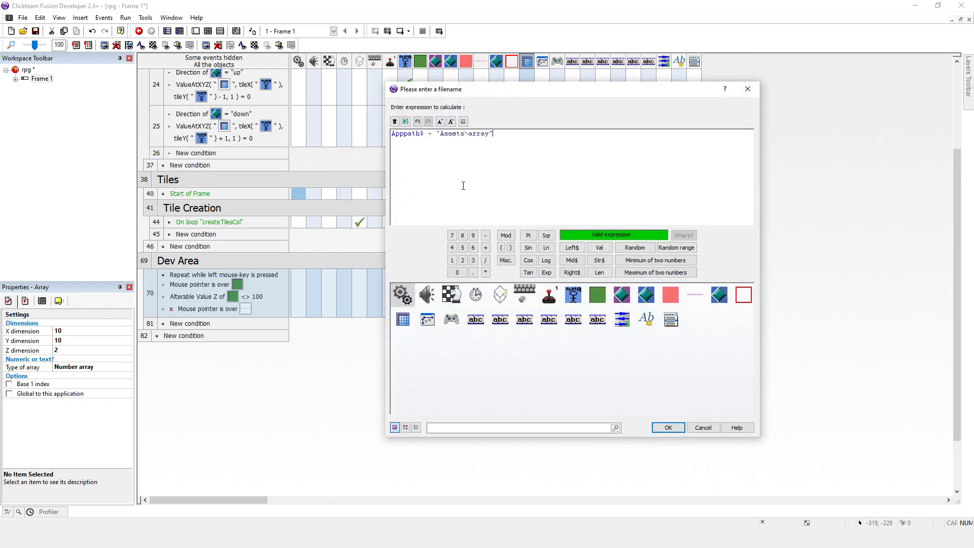
mouse_move(654, 377)
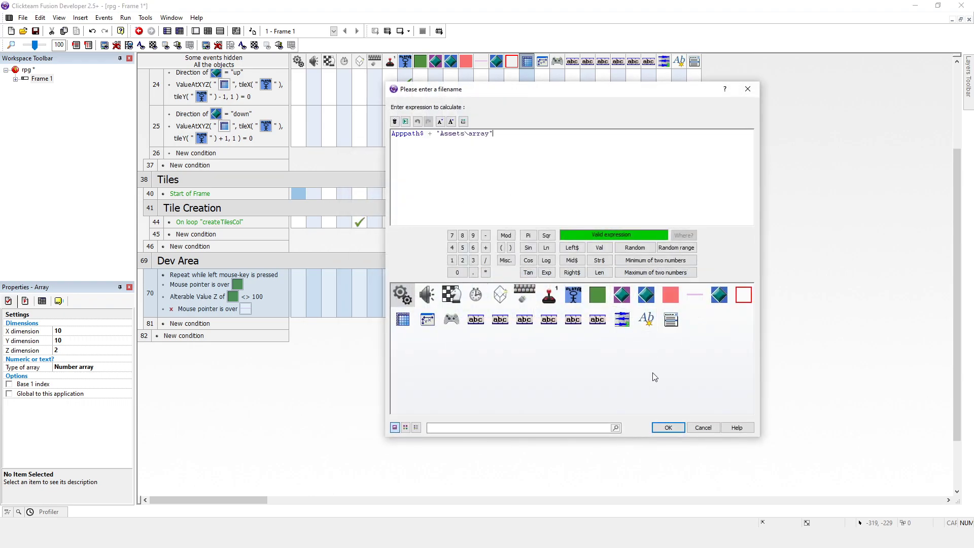
left_click(667, 426)
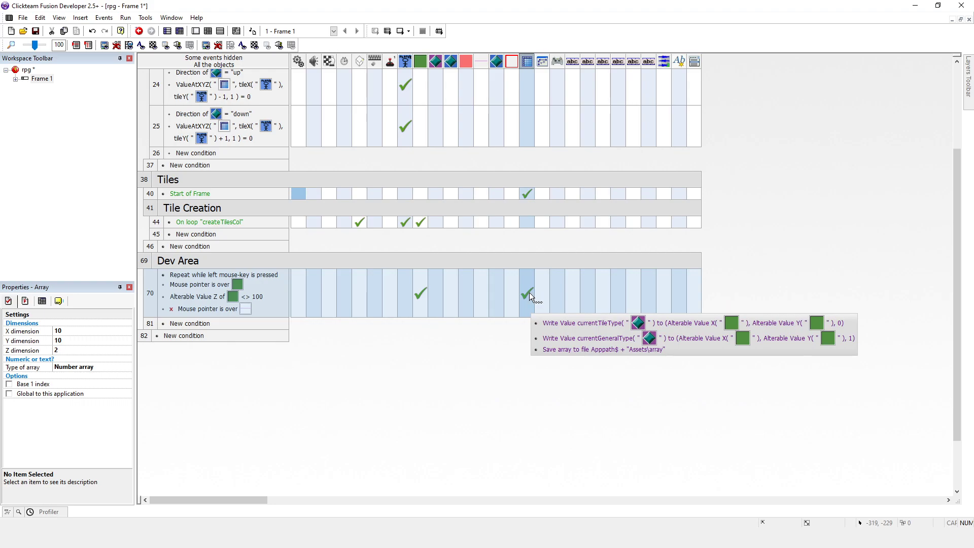
mouse_move(526, 61)
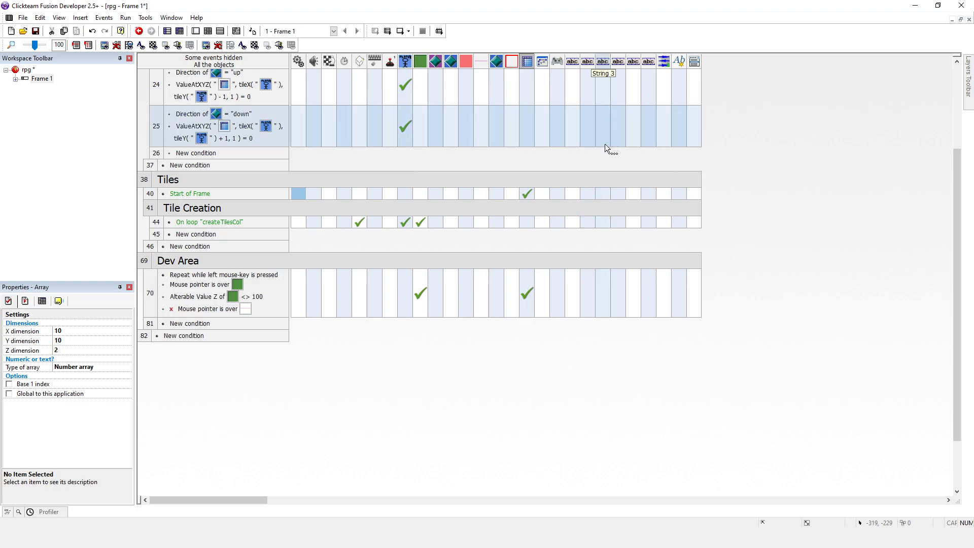
mouse_move(611, 142)
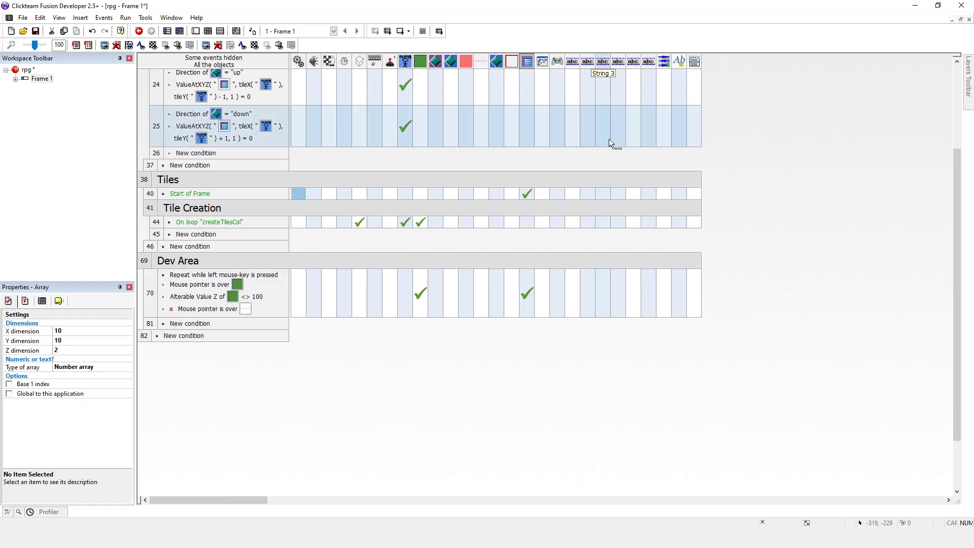
mouse_move(678, 61)
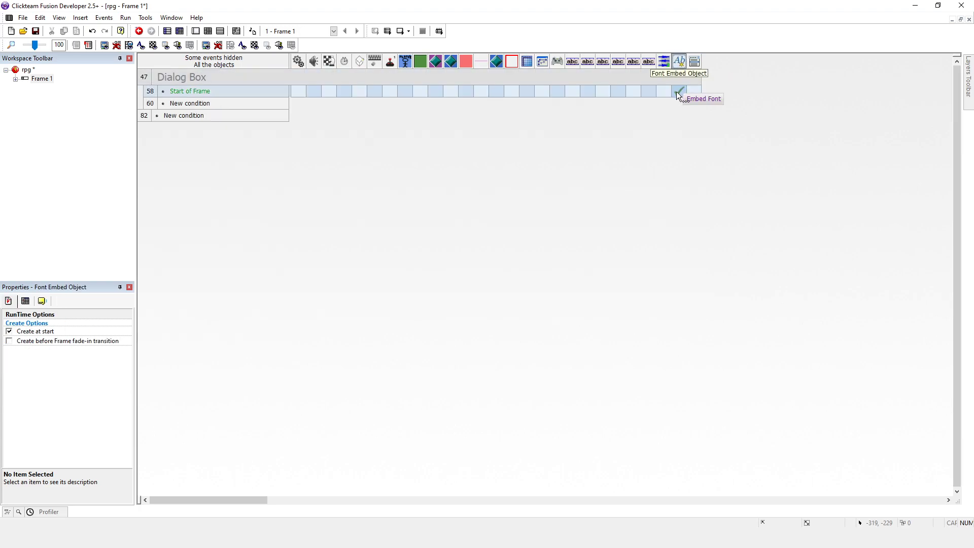
Show all events again and scroll down toward the dialog box's font embedding action.
left_click(678, 91)
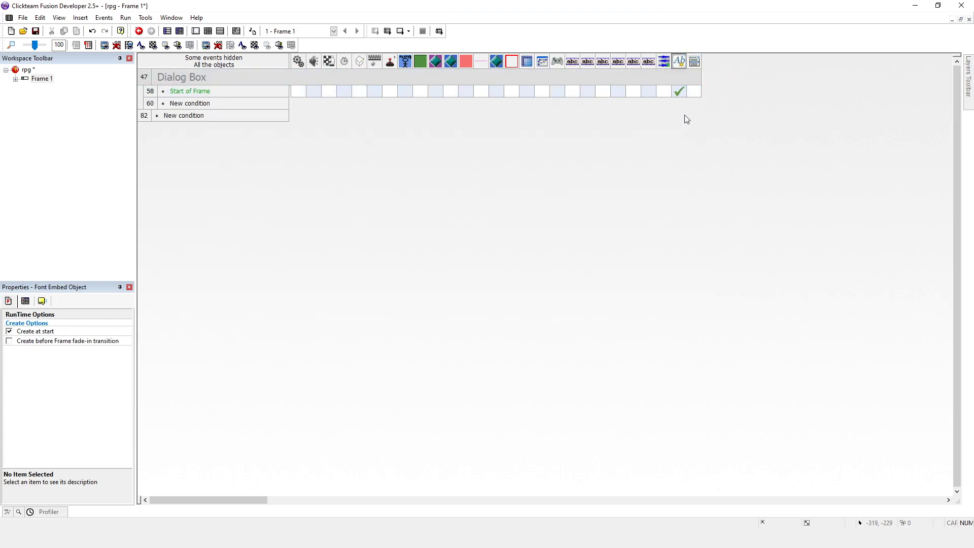
left_click(678, 61)
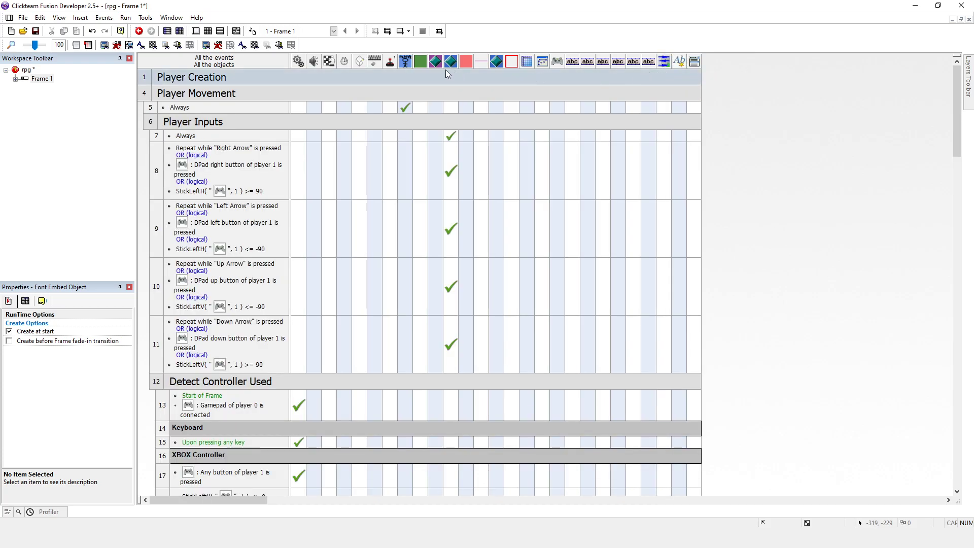
scroll("down", 3)
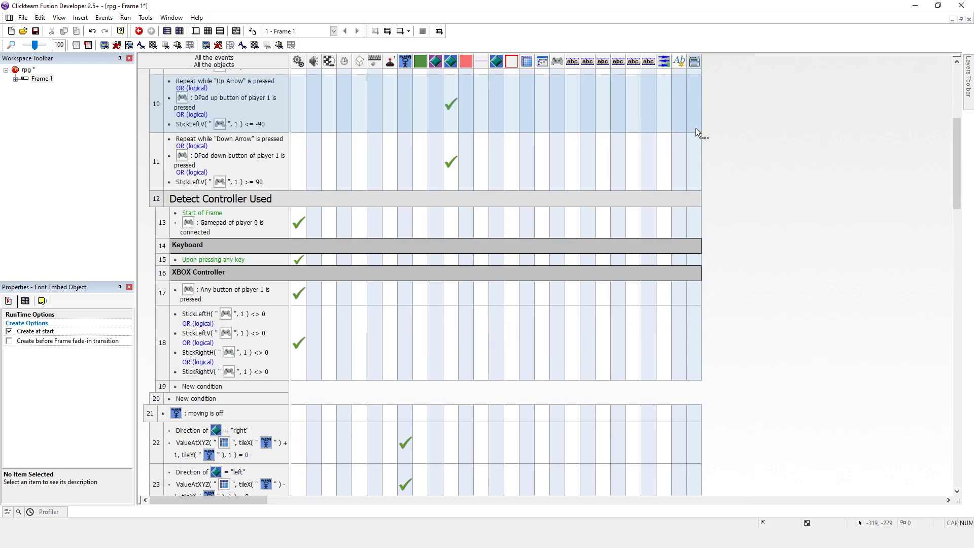
scroll("down", 3)
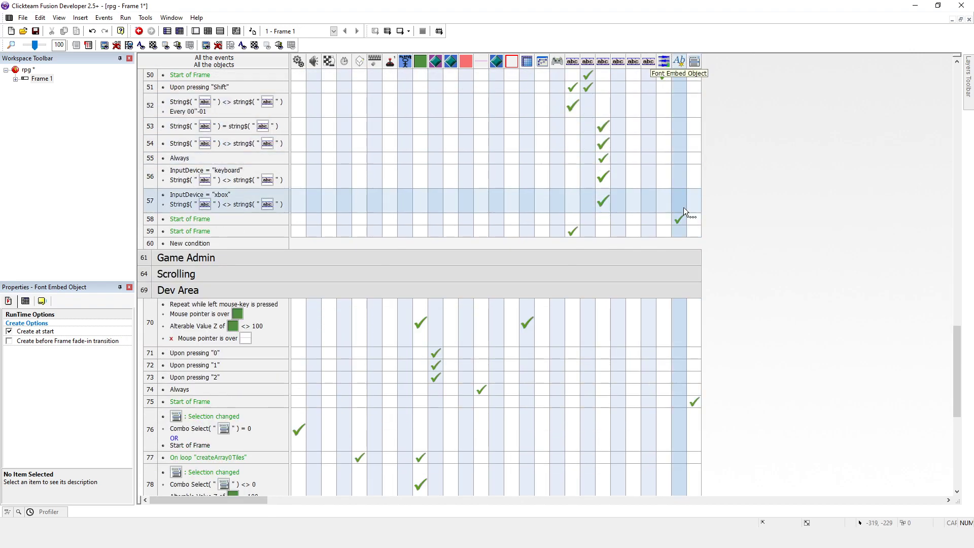
mouse_move(678, 219)
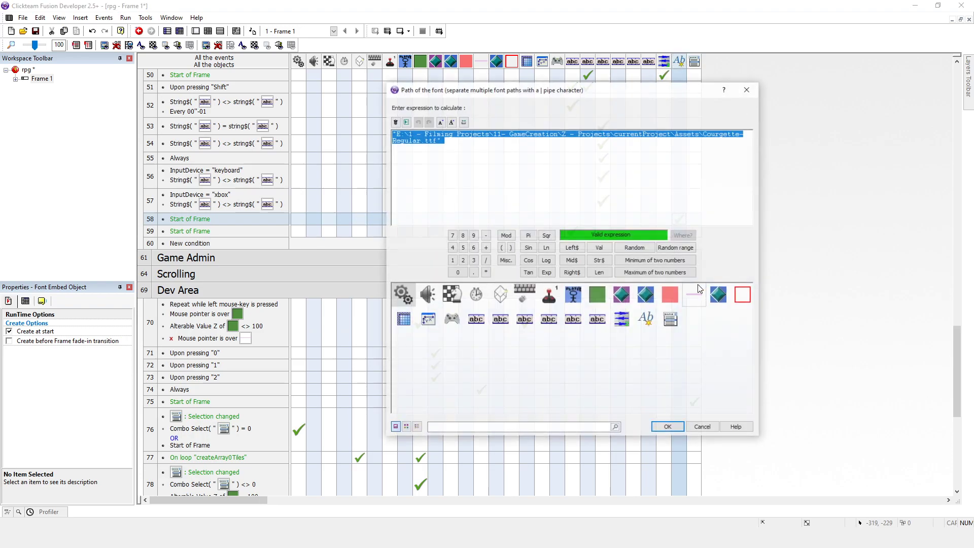
Change the Embed Font path to Apppath$ + "Assets\Courgette-Regular.ttf", deleting the absolute path.
left_click(611, 143)
type("Apppath$ + \"Assets\\array\"   ")
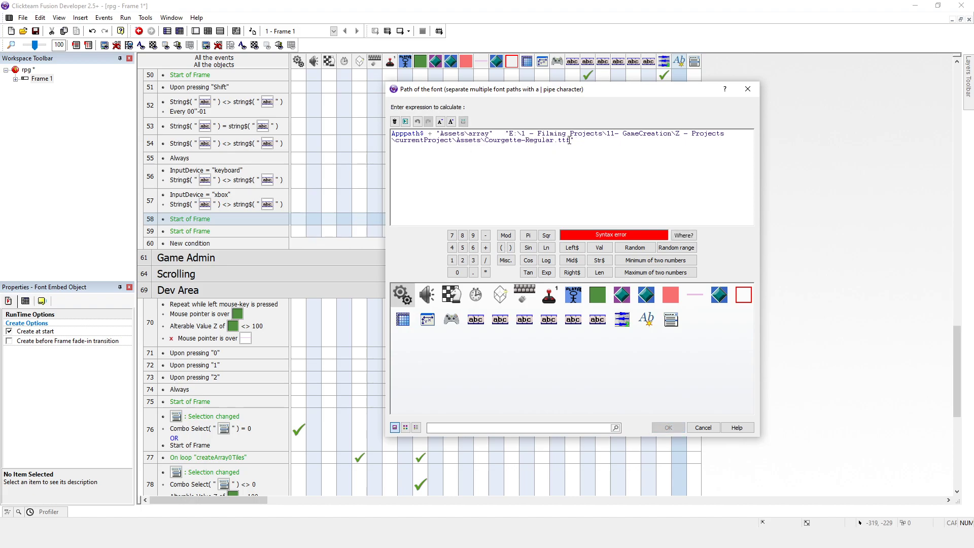
double_click(527, 140)
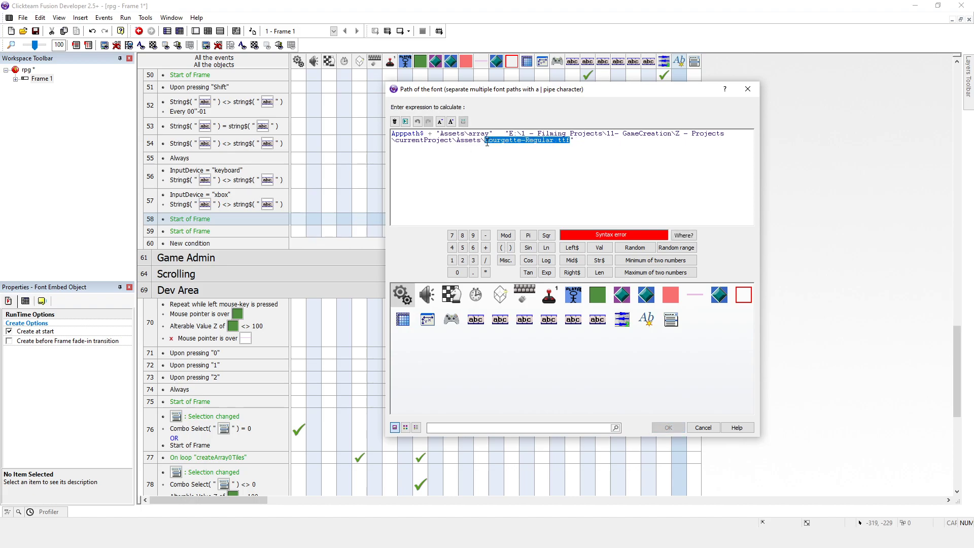
double_click(479, 134)
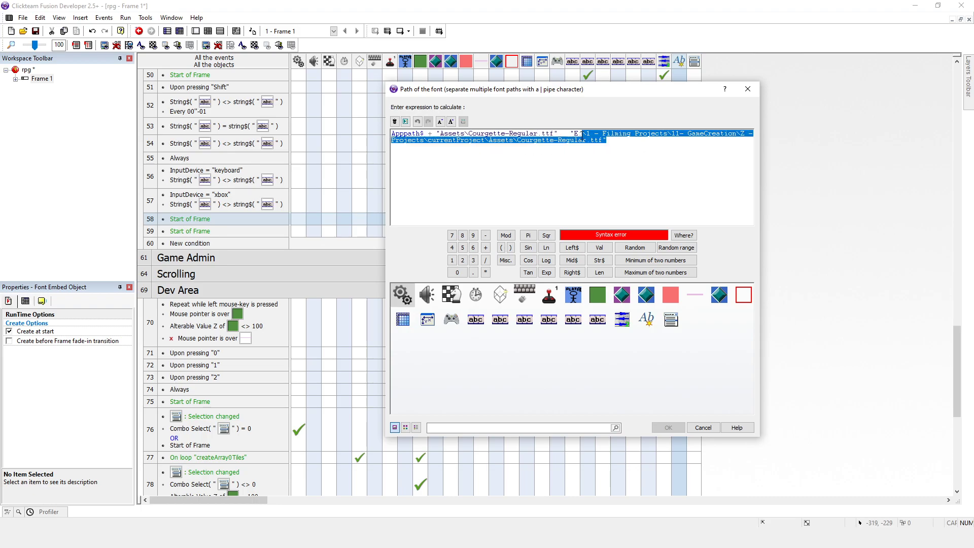
key("Delete")
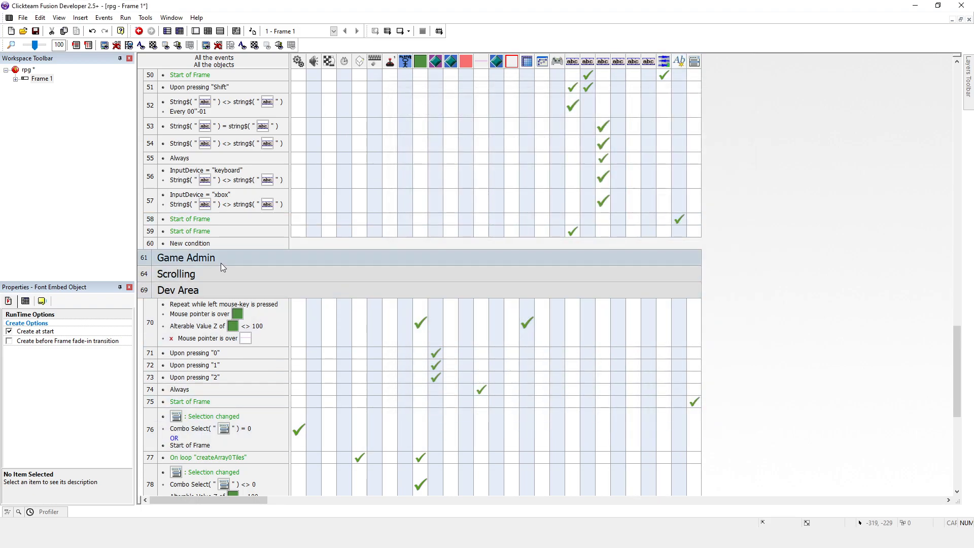
Confirm the Dialog Box group settings, then close the rpg test run and return to Frame 1's layout.
scroll("up", 3)
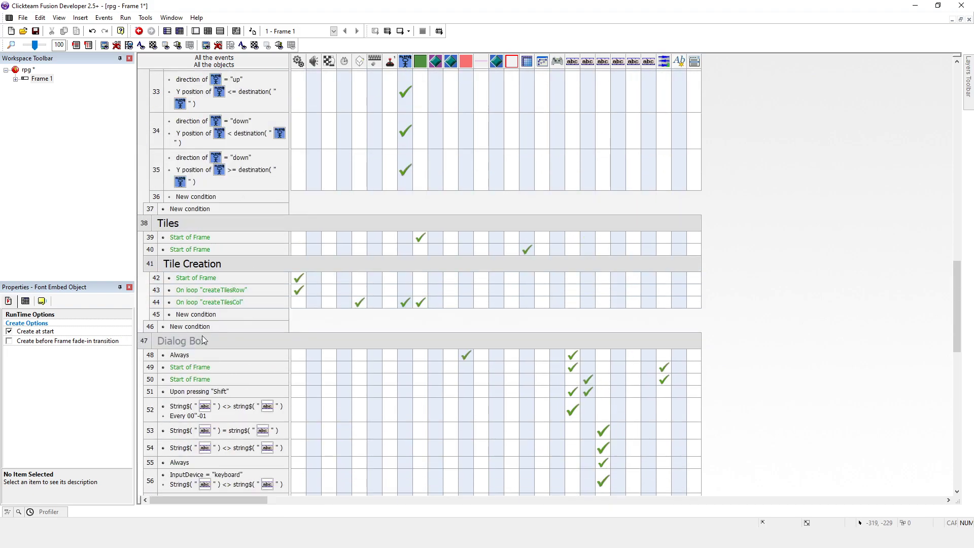
double_click(183, 340)
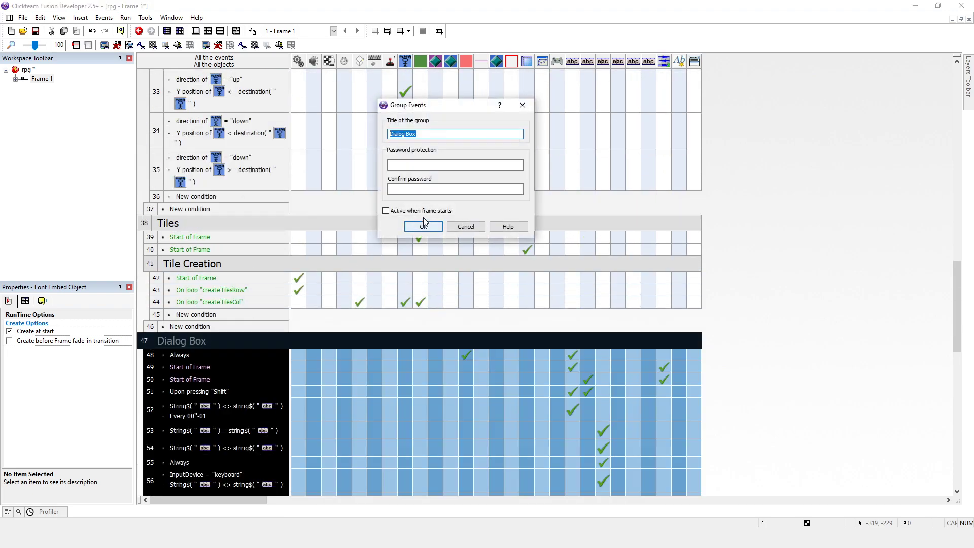
left_click(125, 17)
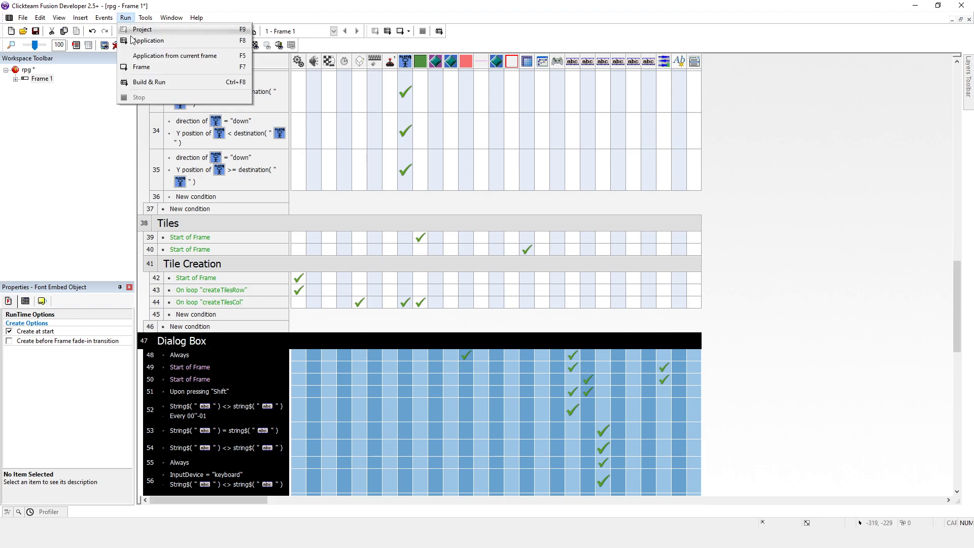
left_click(149, 40)
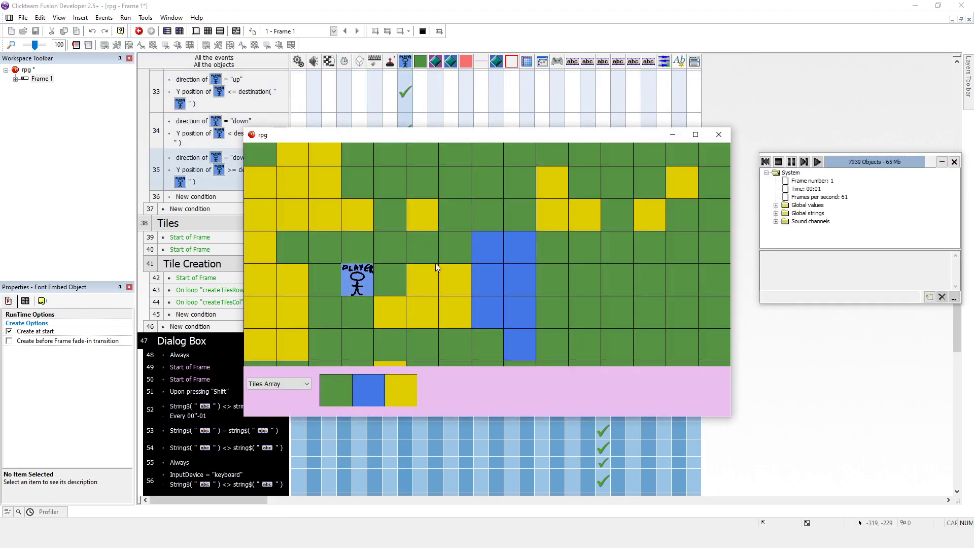
left_click(719, 134)
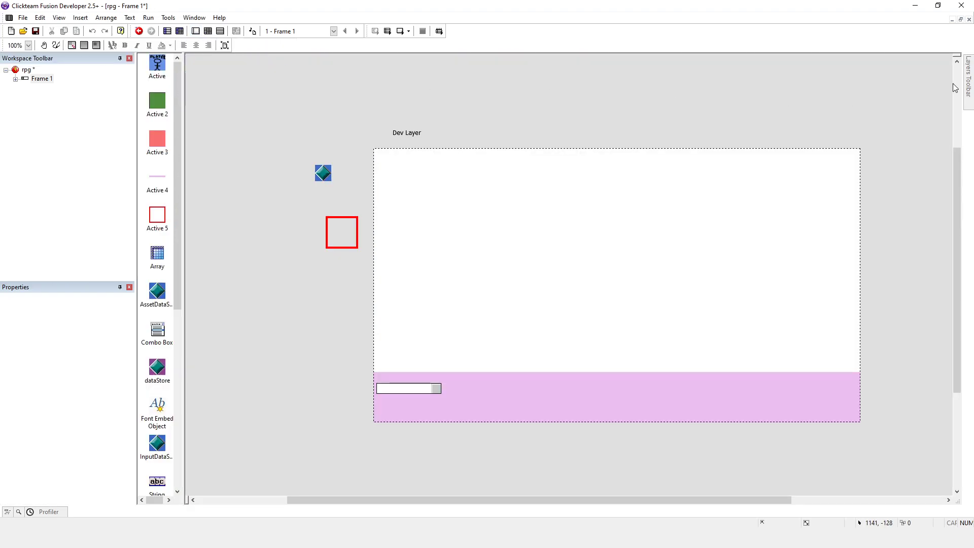
left_click(967, 77)
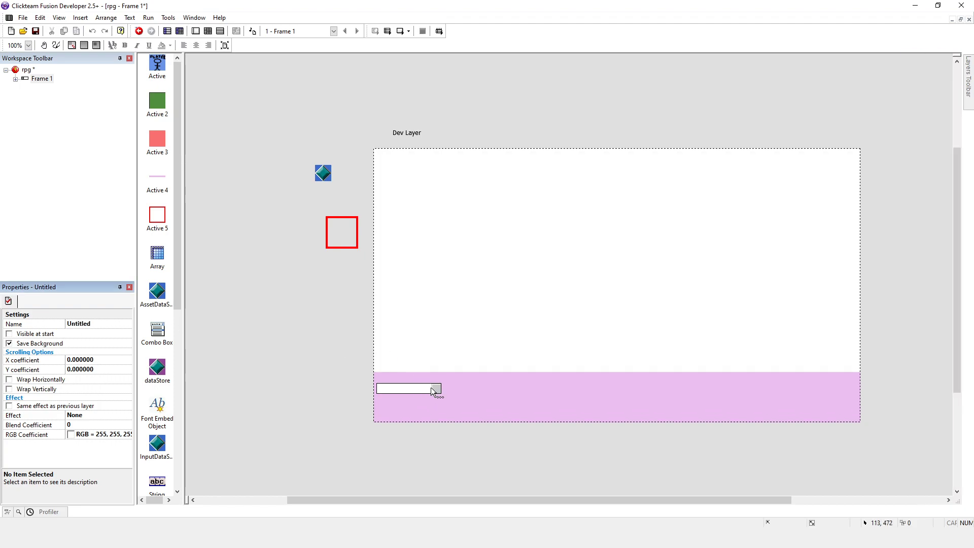
mouse_move(472, 250)
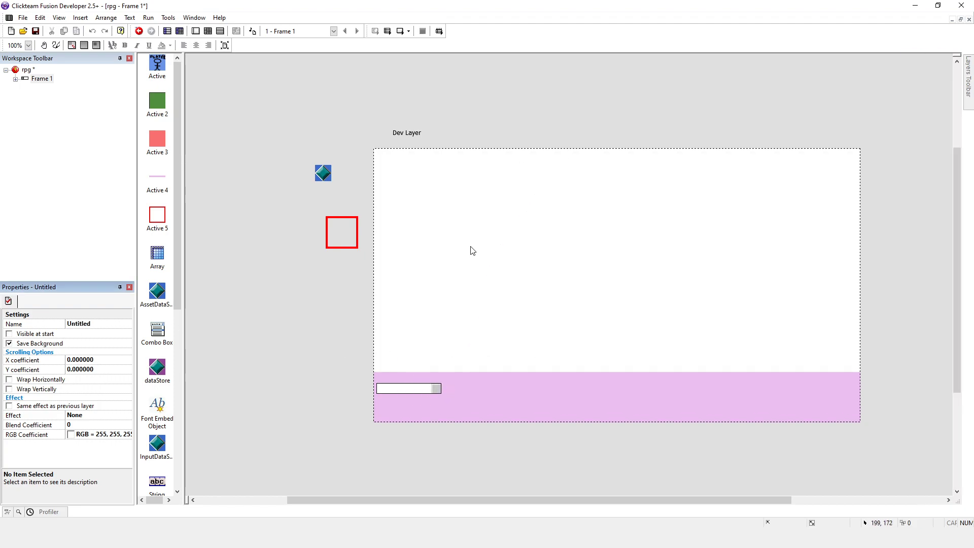
left_click(408, 388)
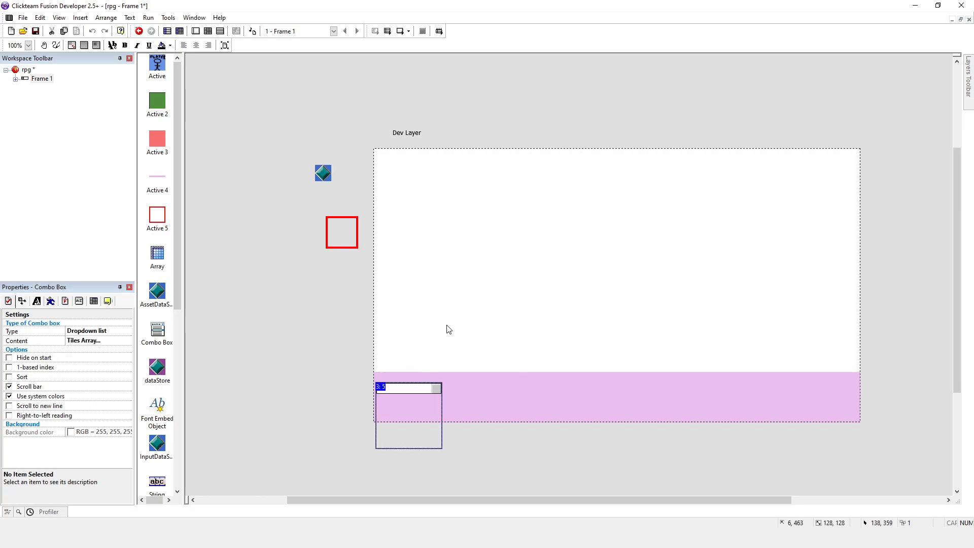
left_click(417, 174)
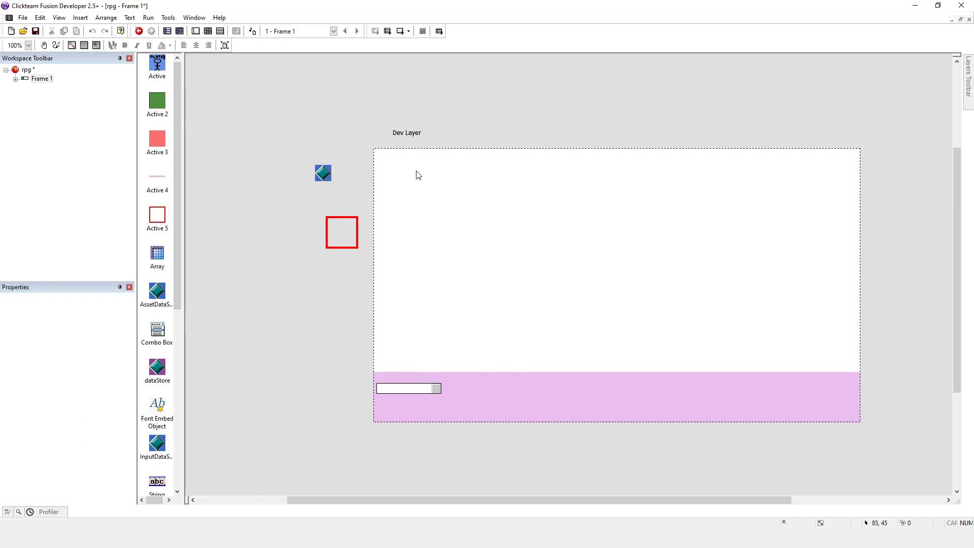
left_click(147, 16)
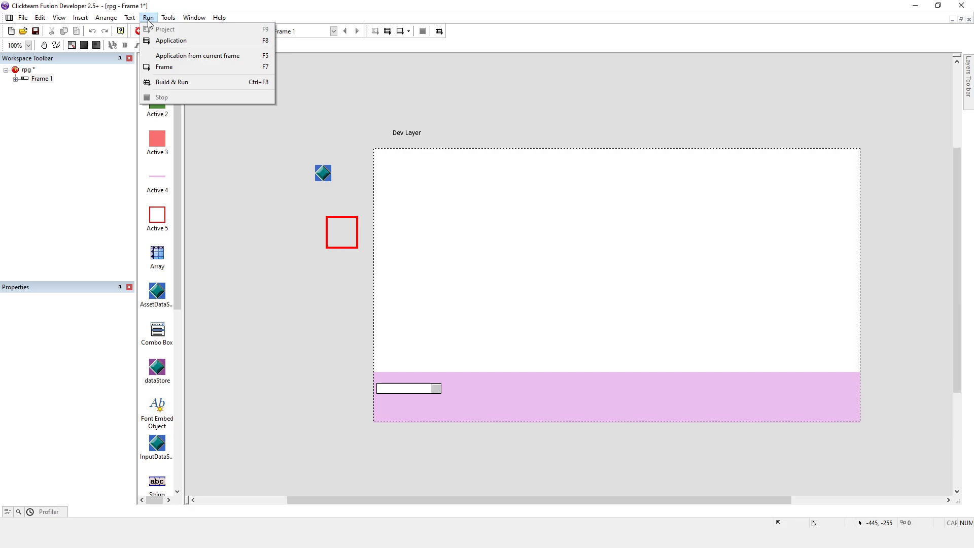
mouse_move(180, 41)
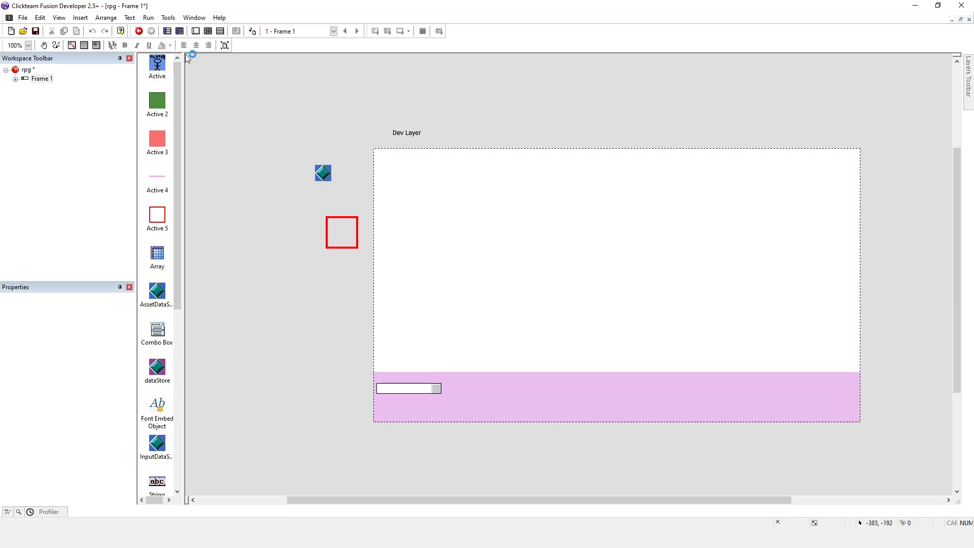
left_click(150, 31)
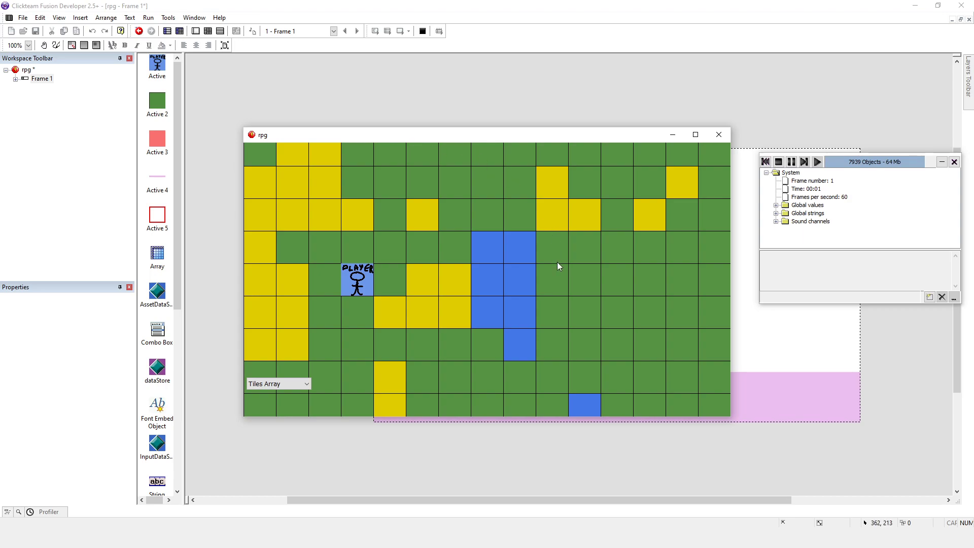
mouse_move(717, 134)
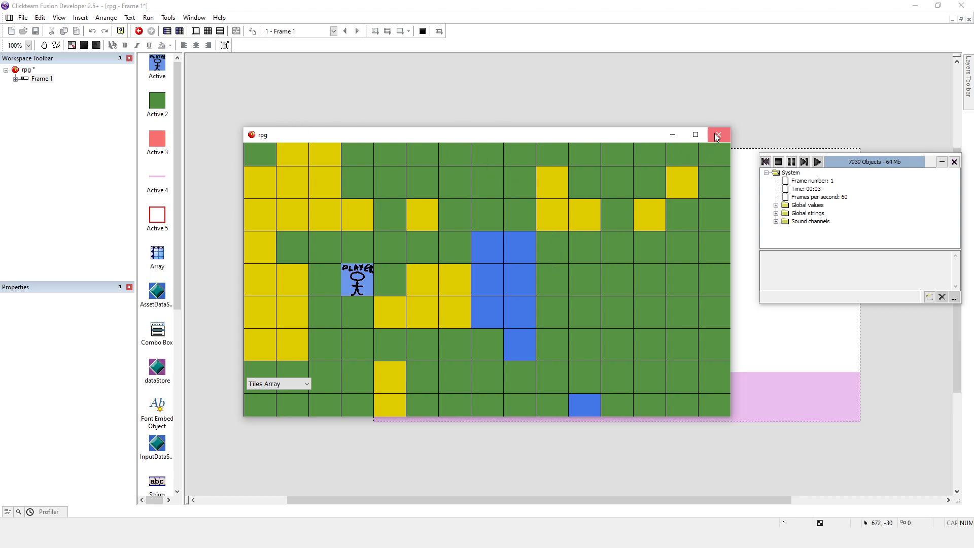
left_click(718, 135)
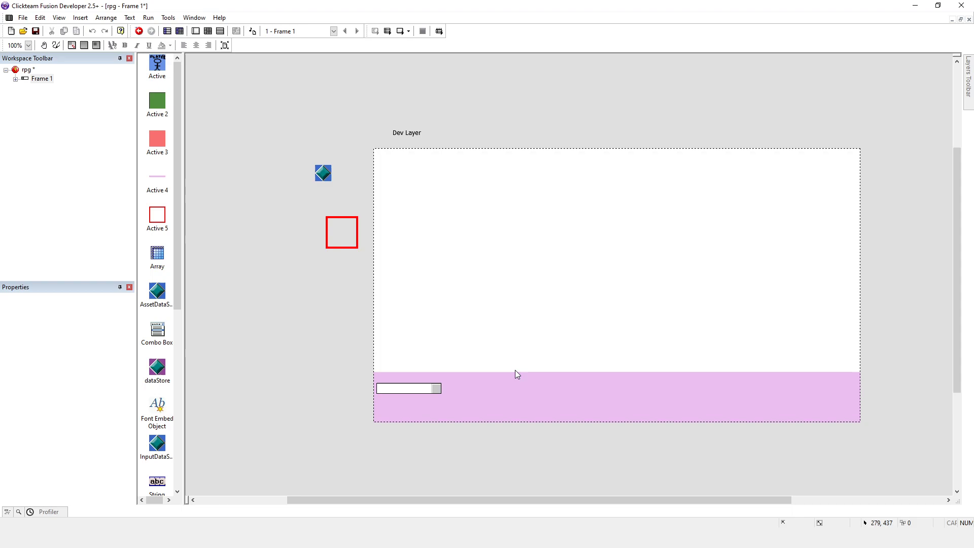
mouse_move(960, 95)
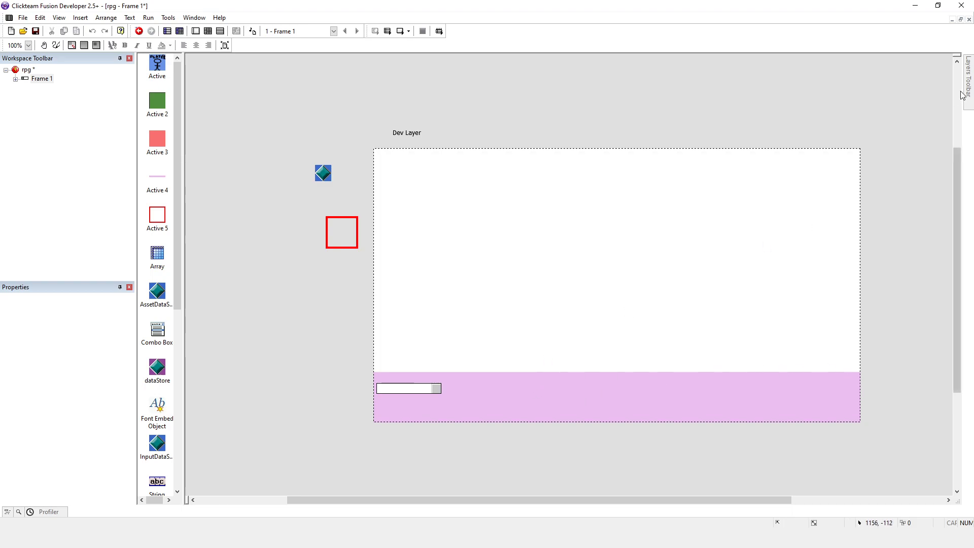
left_click(967, 80)
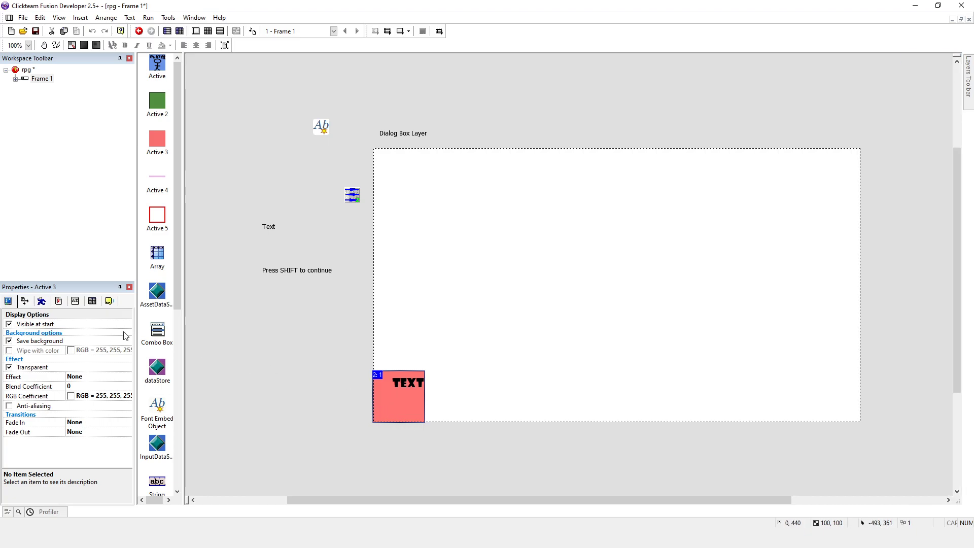
Tick Create at start for the dialog String object, then select the 'Press SHIFT to continue' text.
left_click(57, 301)
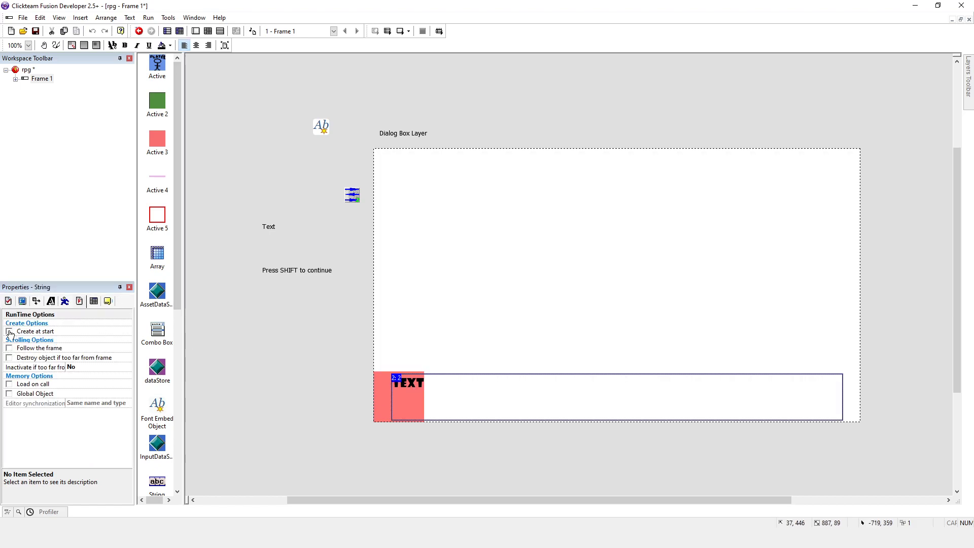
left_click(9, 331)
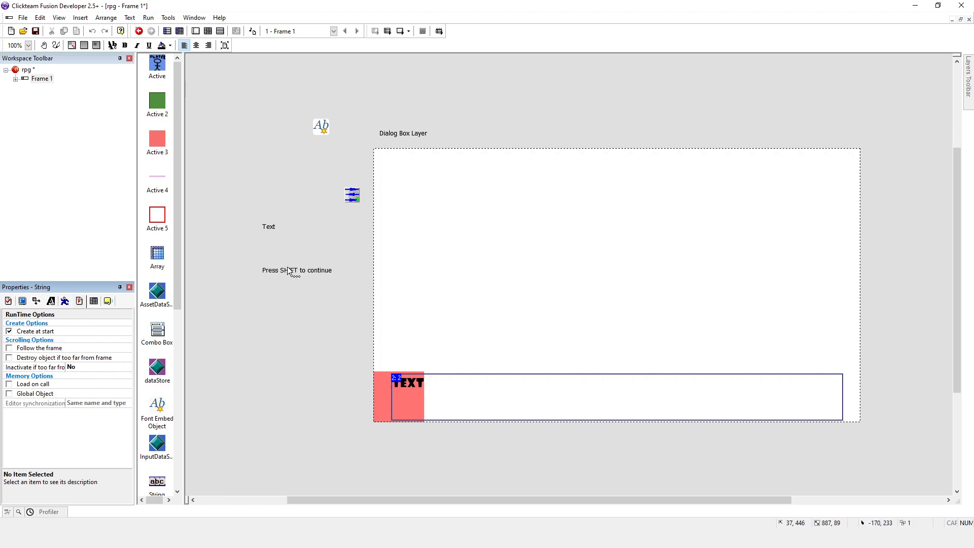
left_click(296, 269)
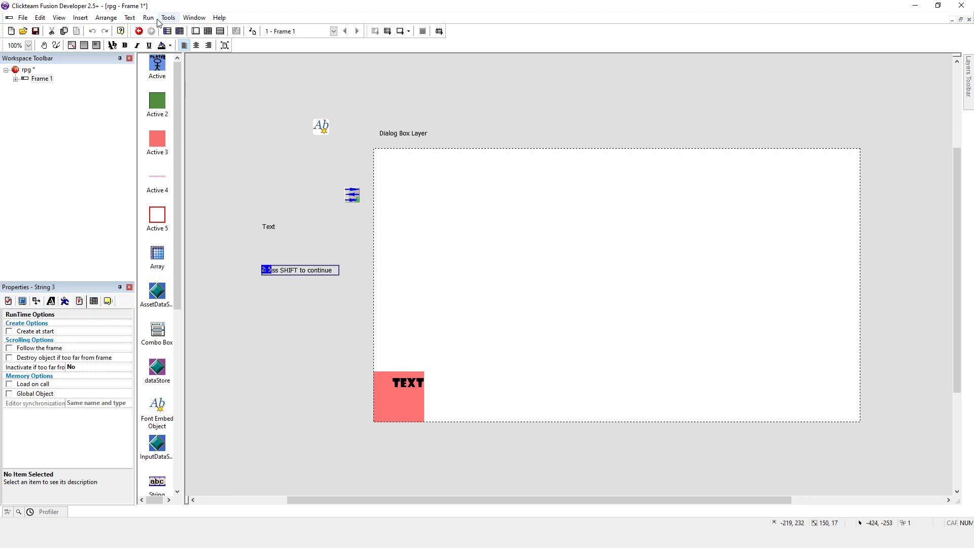
left_click(139, 31)
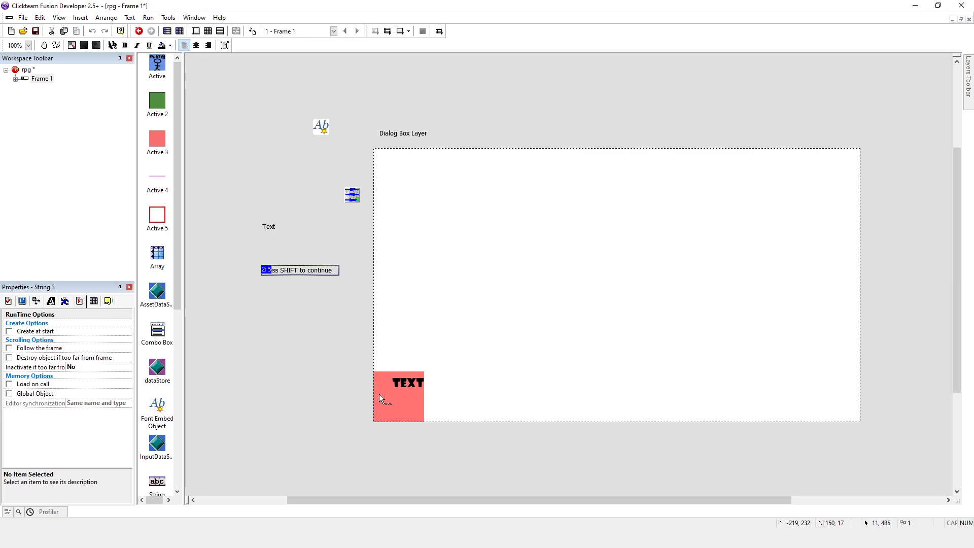
Show Frame 1's events and filter the Dialog Box group by the String Parser object.
left_click(398, 396)
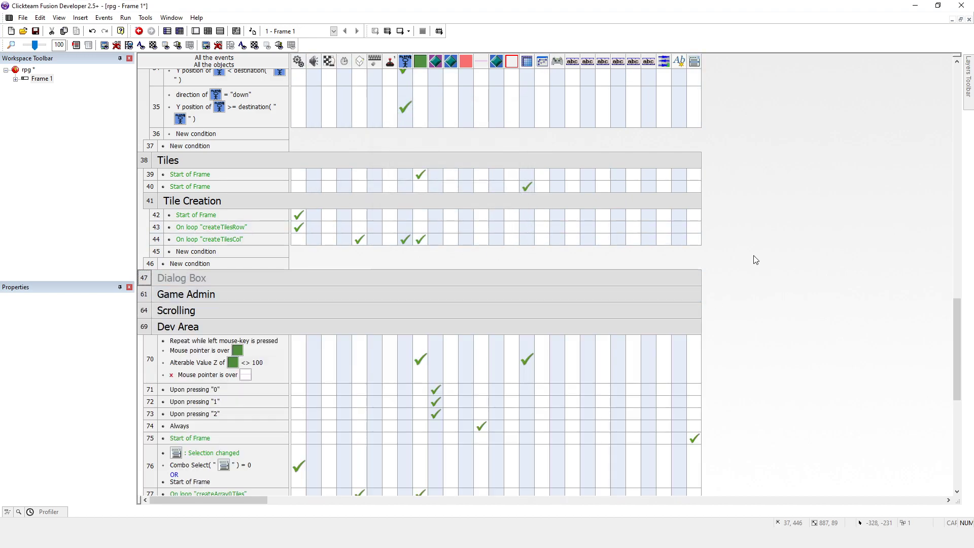
scroll("up", 3)
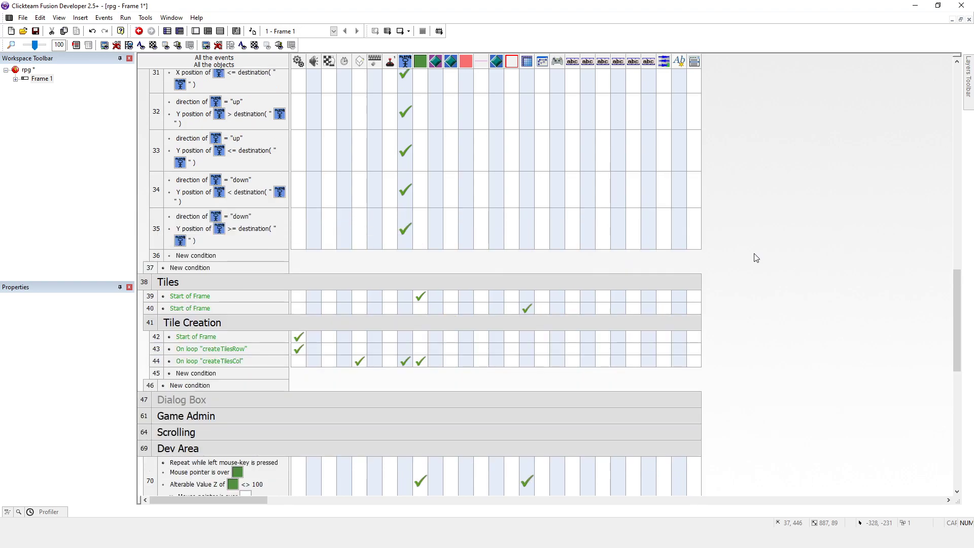
mouse_move(762, 133)
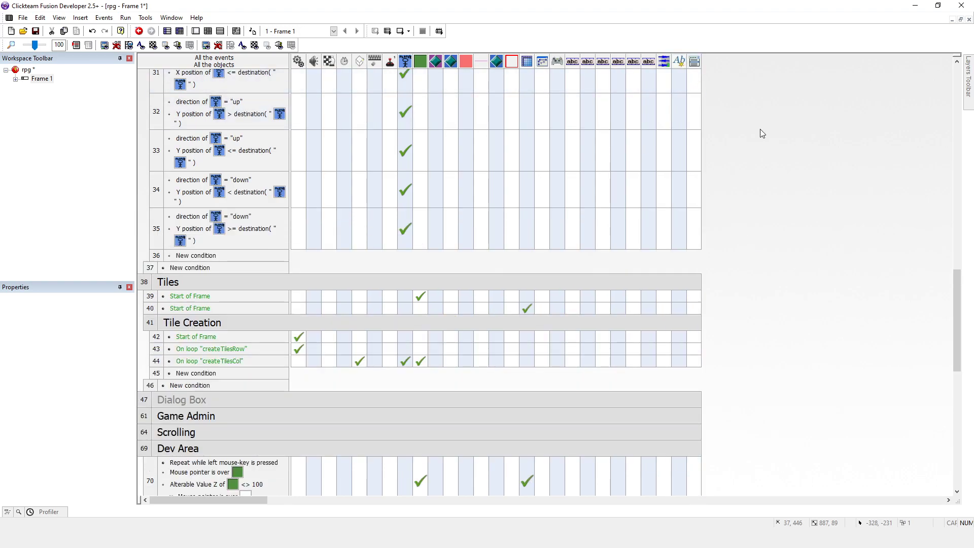
left_click(664, 61)
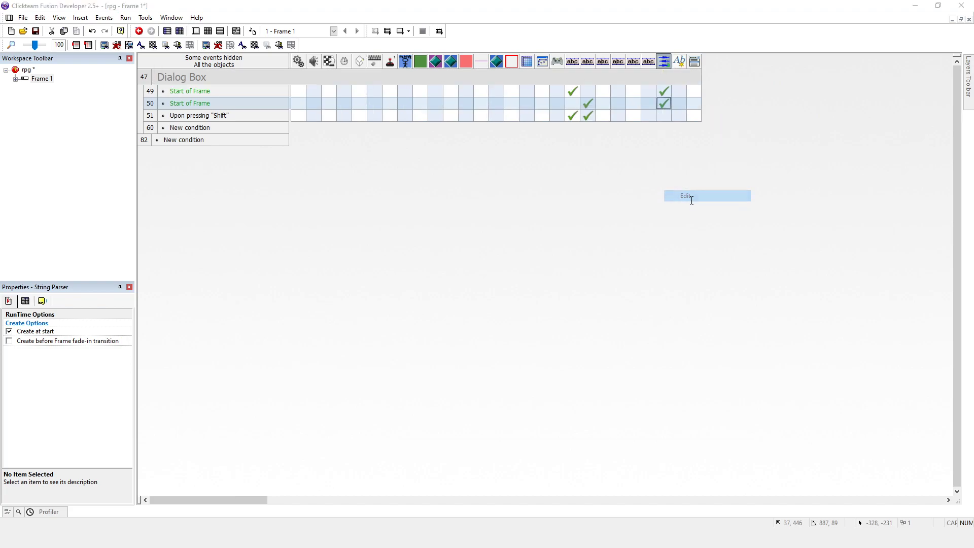
Correct the String Parser's load path to Apppath$ + "Assets\StartingDialogBox.txt".
left_click(706, 196)
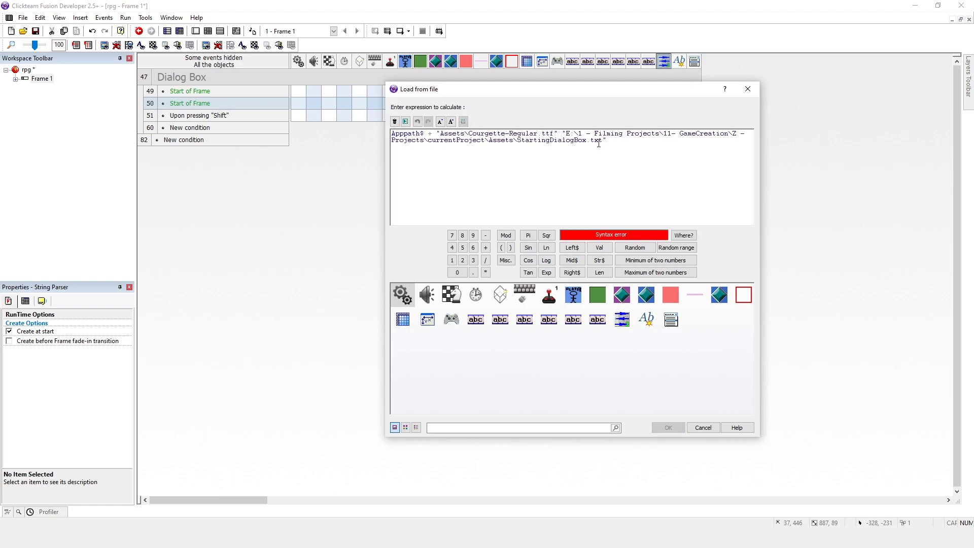
double_click(547, 141)
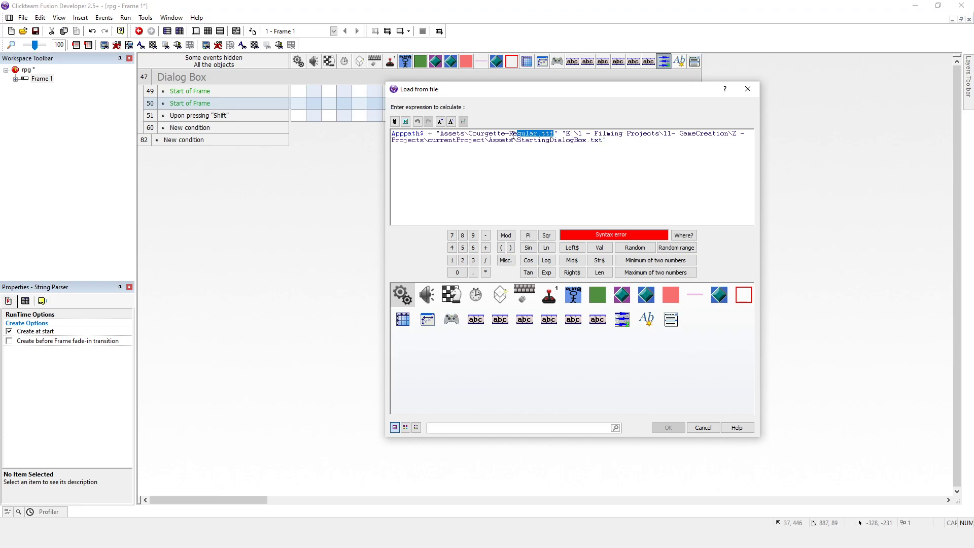
type("StartingDialogBox.txt\"")
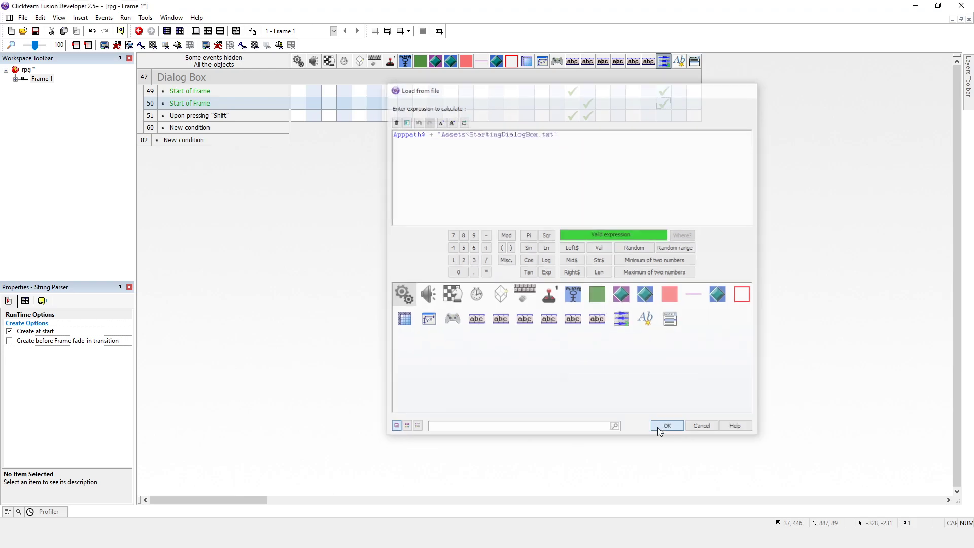
left_click(665, 425)
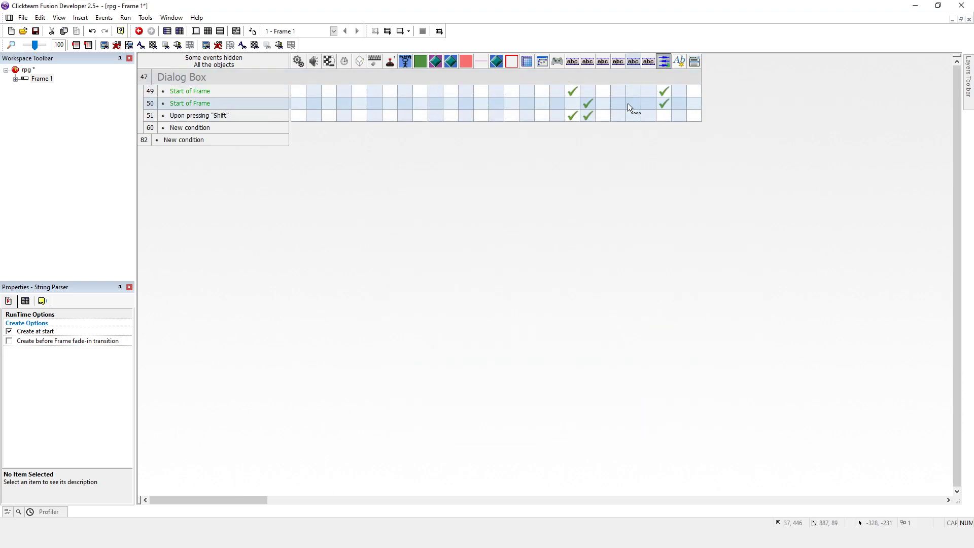
mouse_move(572, 95)
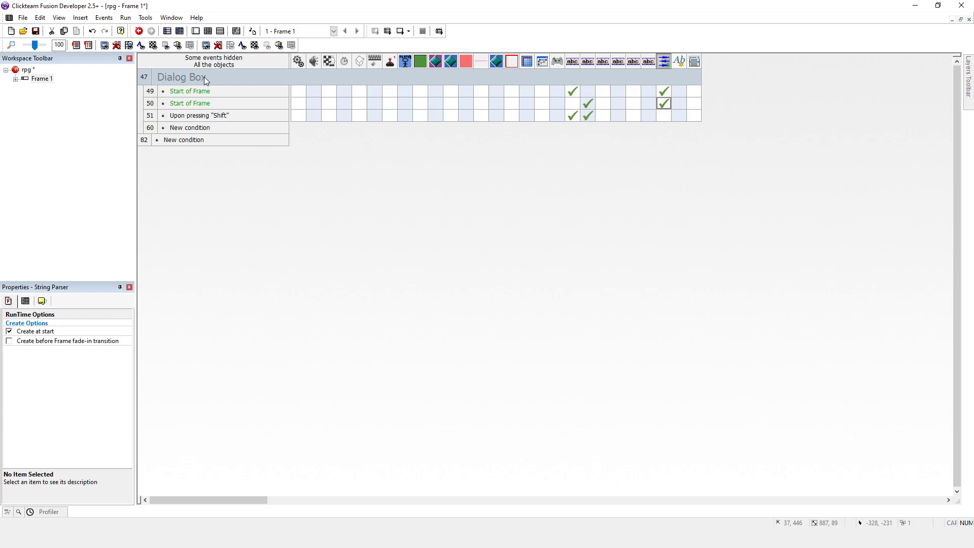
Set the Dialog Box group Active when frame starts and review the String object's property tabs.
double_click(181, 77)
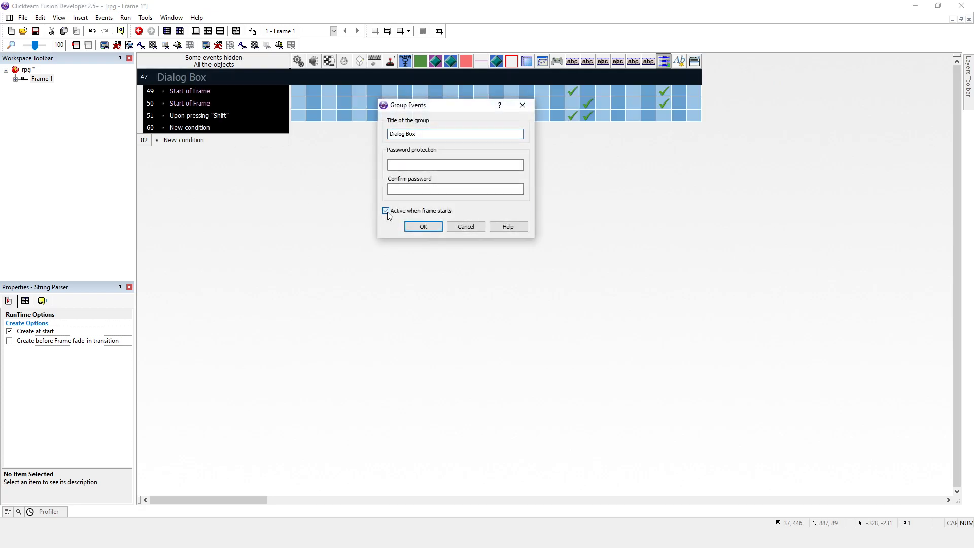
left_click(423, 227)
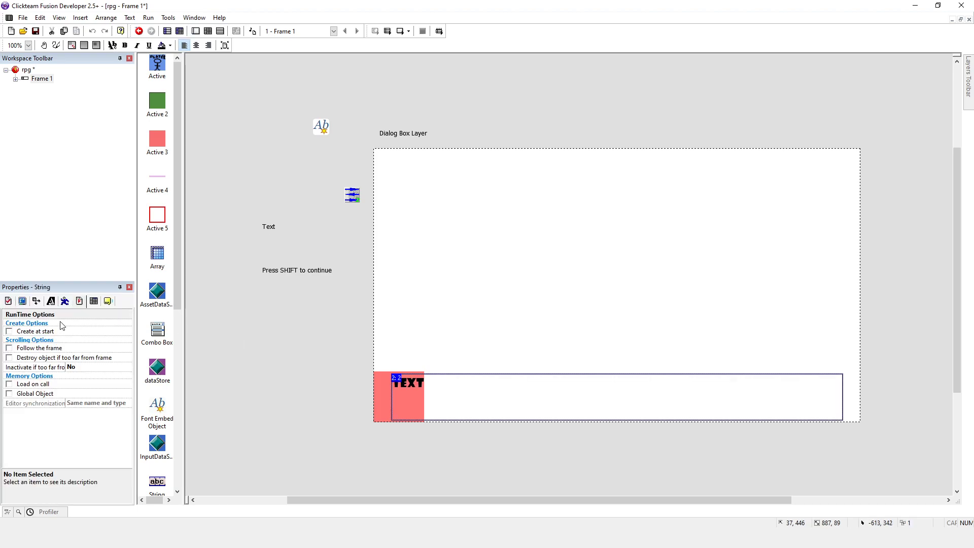
left_click(35, 300)
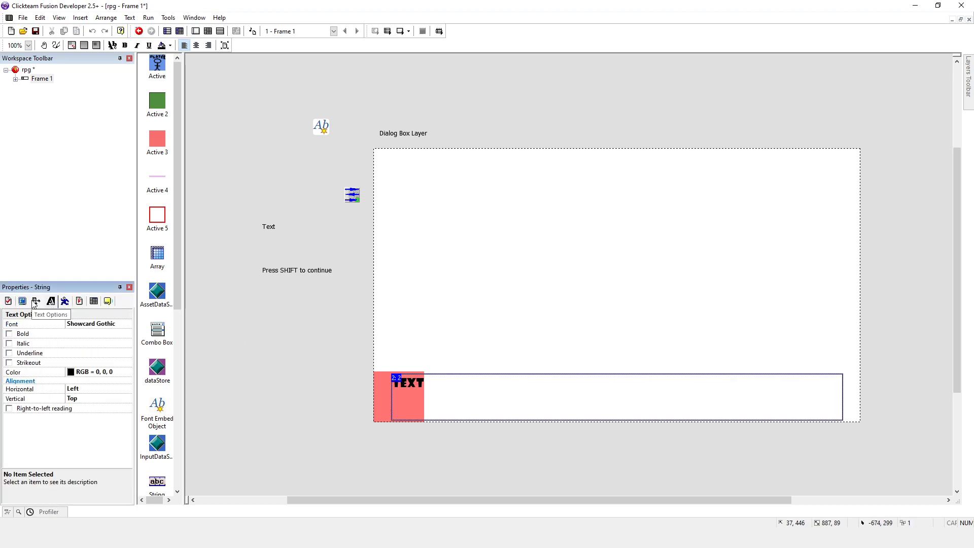
left_click(36, 301)
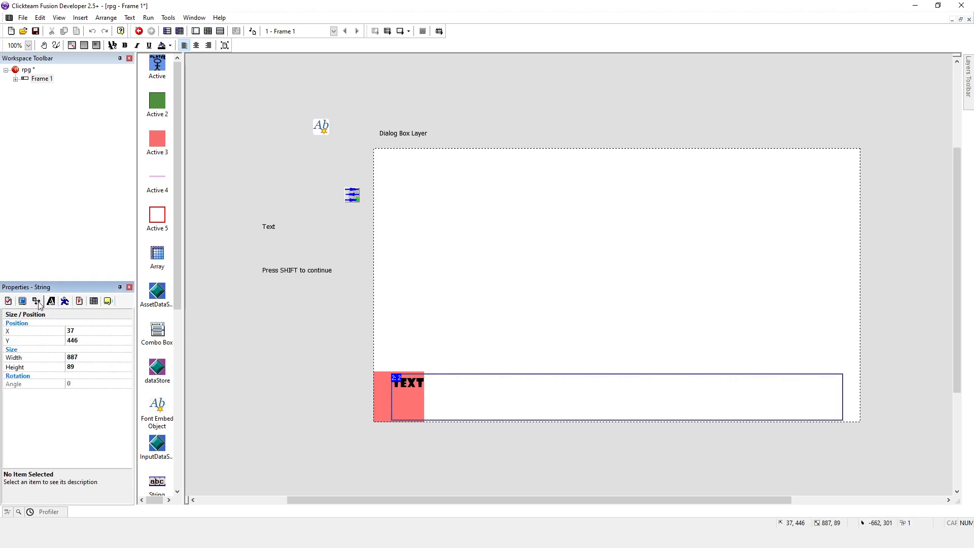
left_click(36, 301)
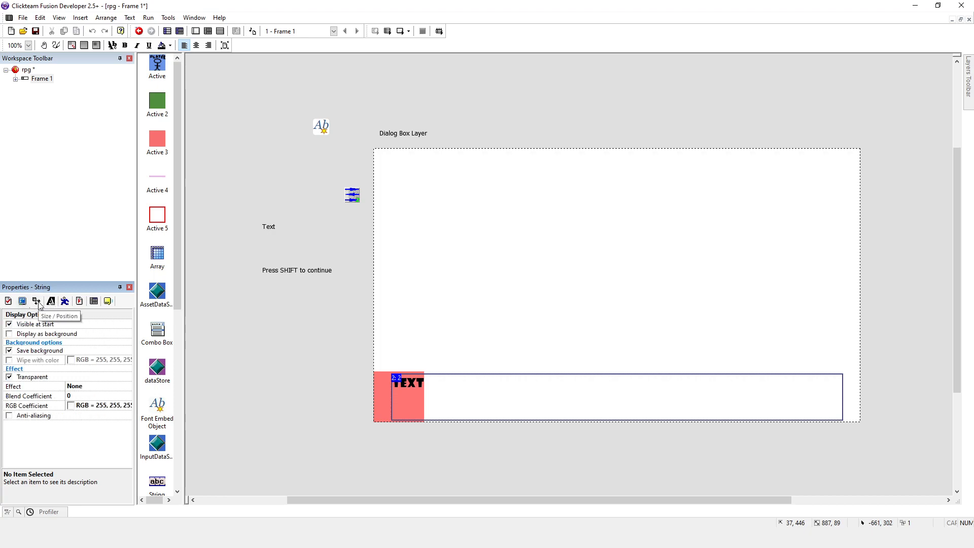
mouse_move(23, 301)
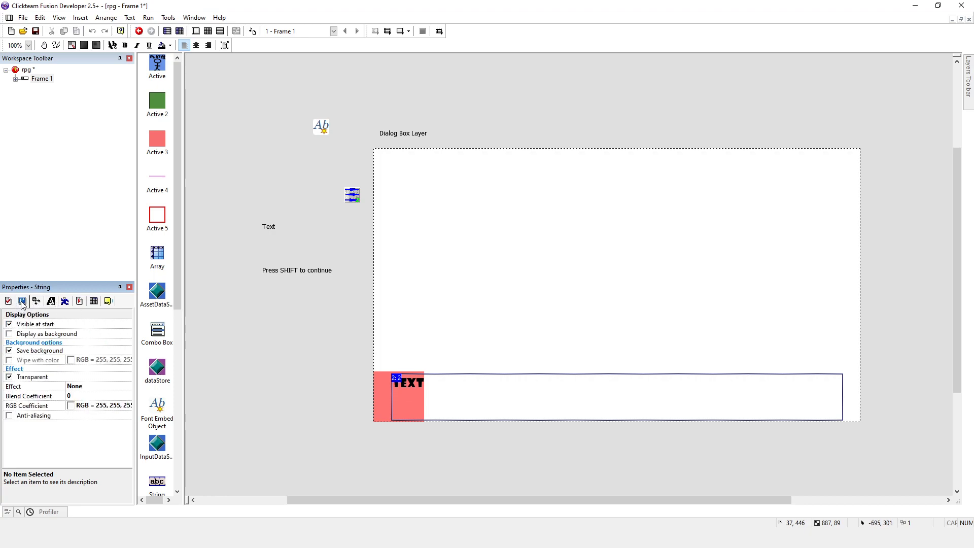
Check the String display options, then test-run the frame and close it.
left_click(22, 301)
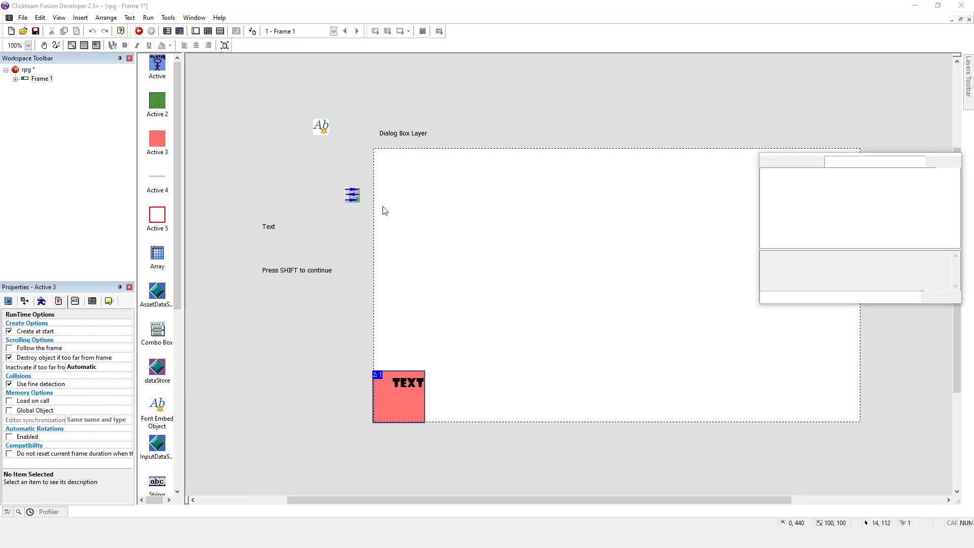
left_click(149, 30)
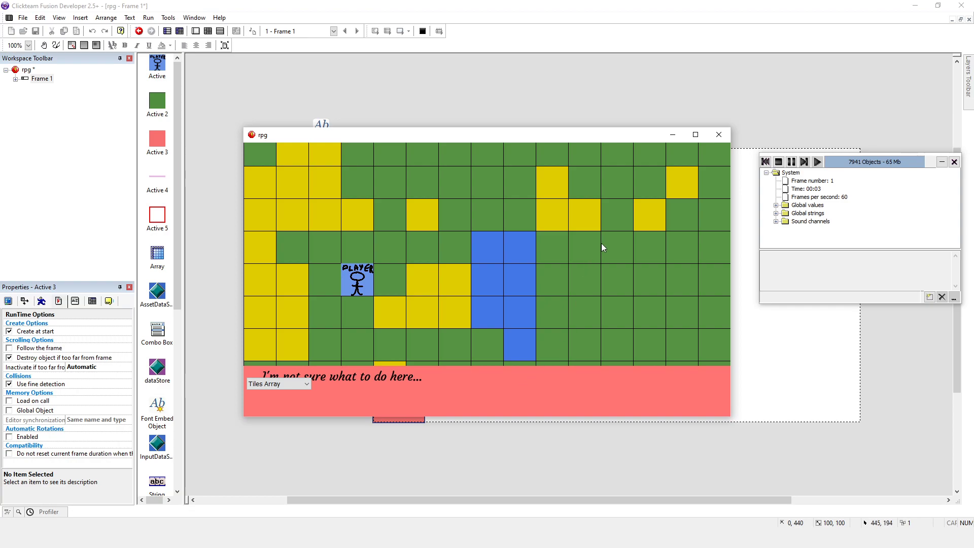
left_click(718, 134)
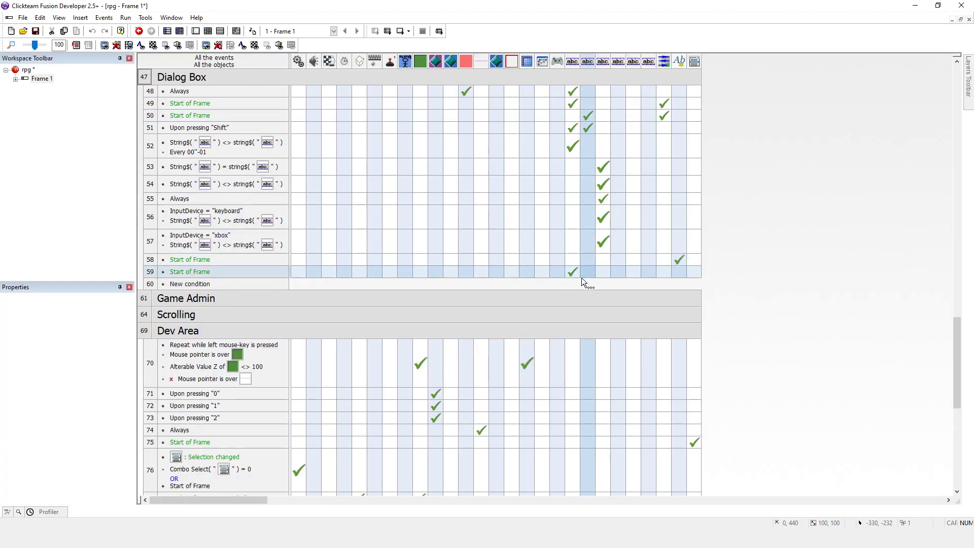
mouse_move(318, 335)
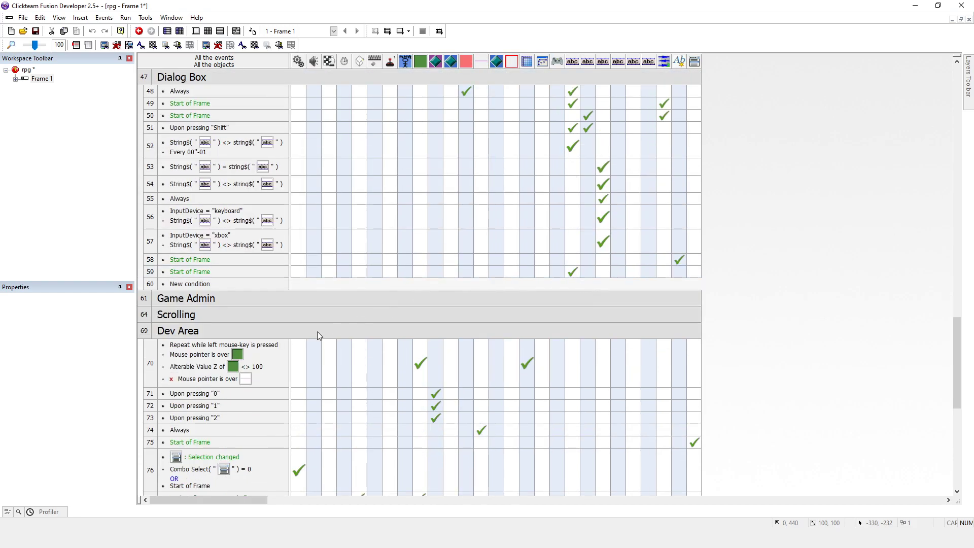
Untick Dialog Box group's Active when frame starts and stop the red dialog box being created at start.
scroll("up", 3)
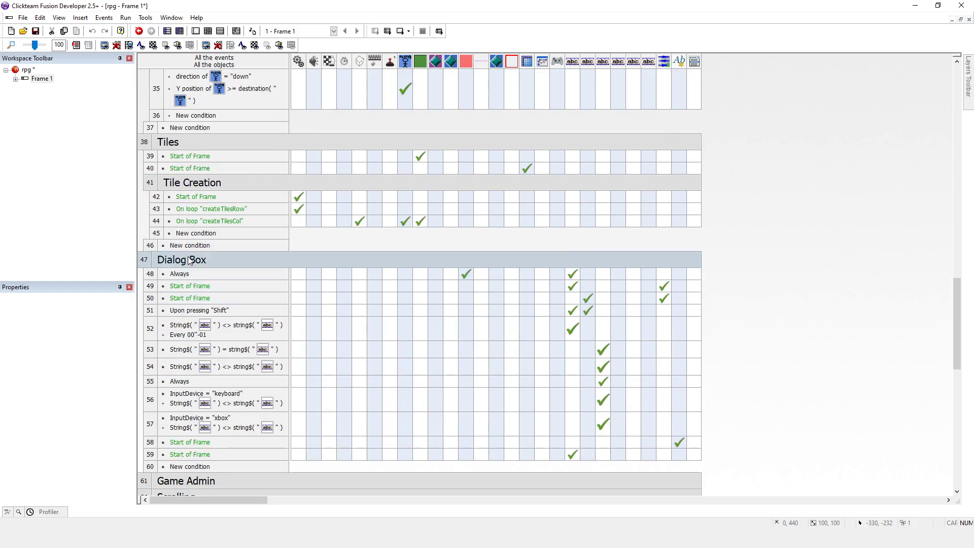
double_click(182, 259)
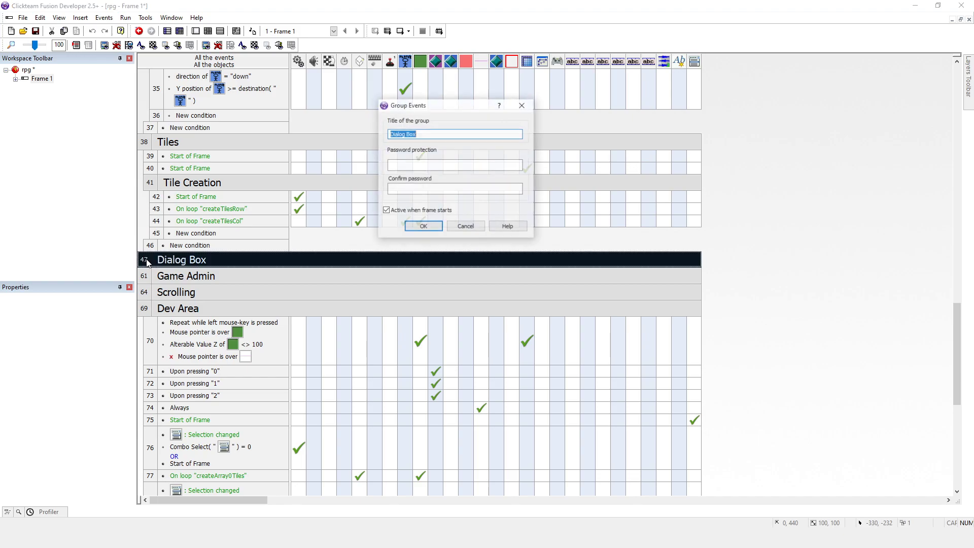
left_click(423, 225)
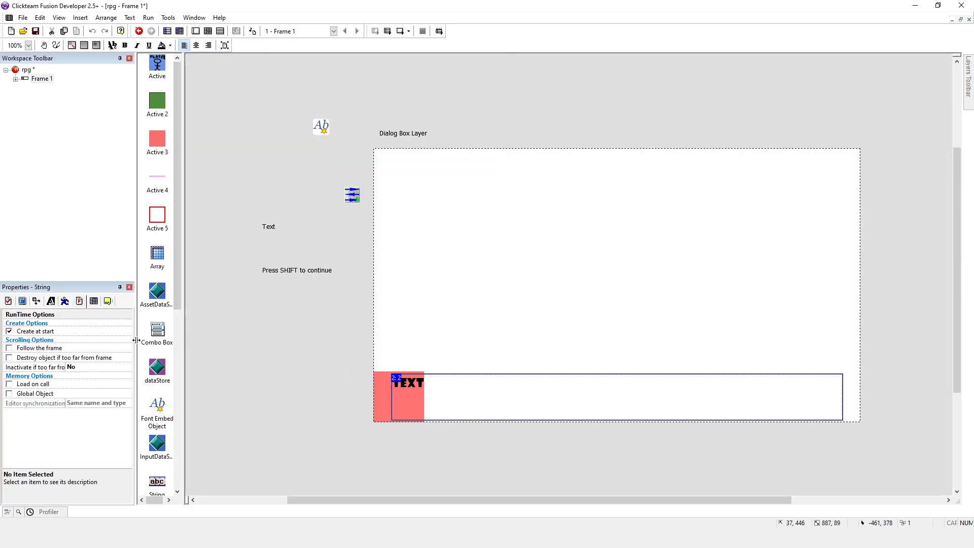
left_click(397, 396)
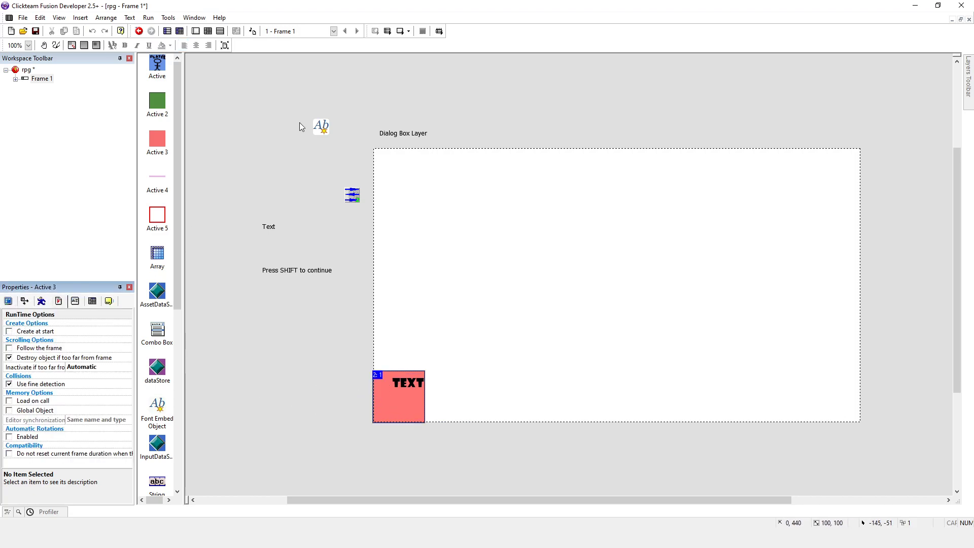
left_click(265, 149)
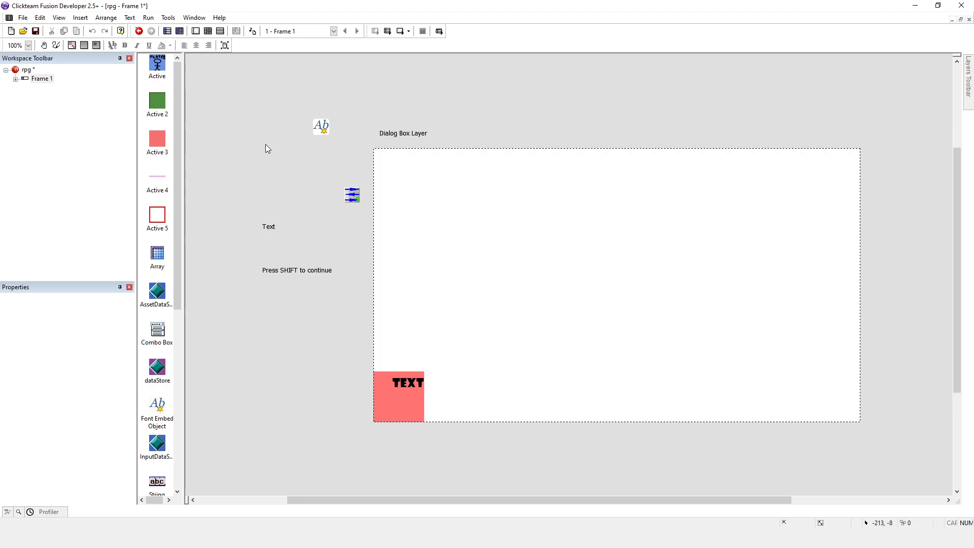
mouse_move(263, 105)
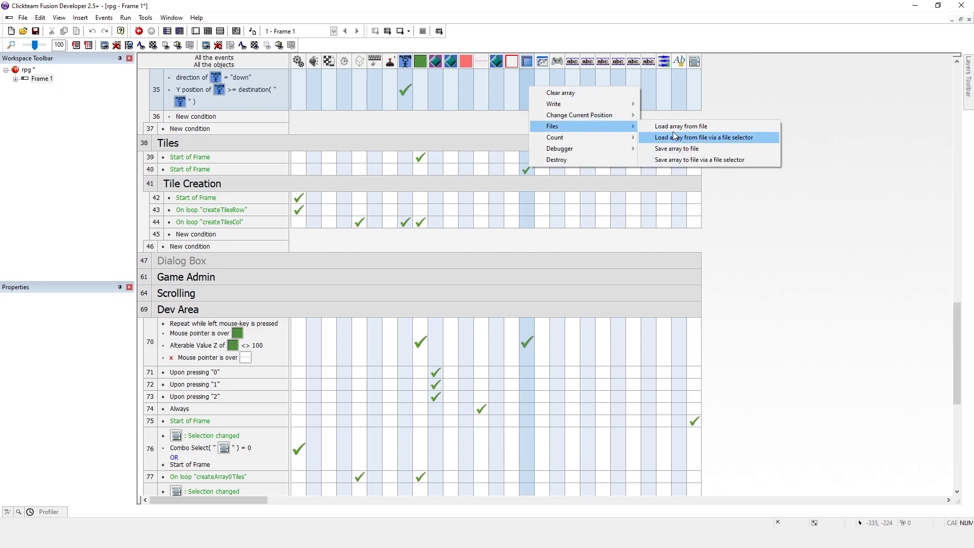
Add an Array load-from-file action using a file selector, browsing the Assets folder.
left_click(697, 138)
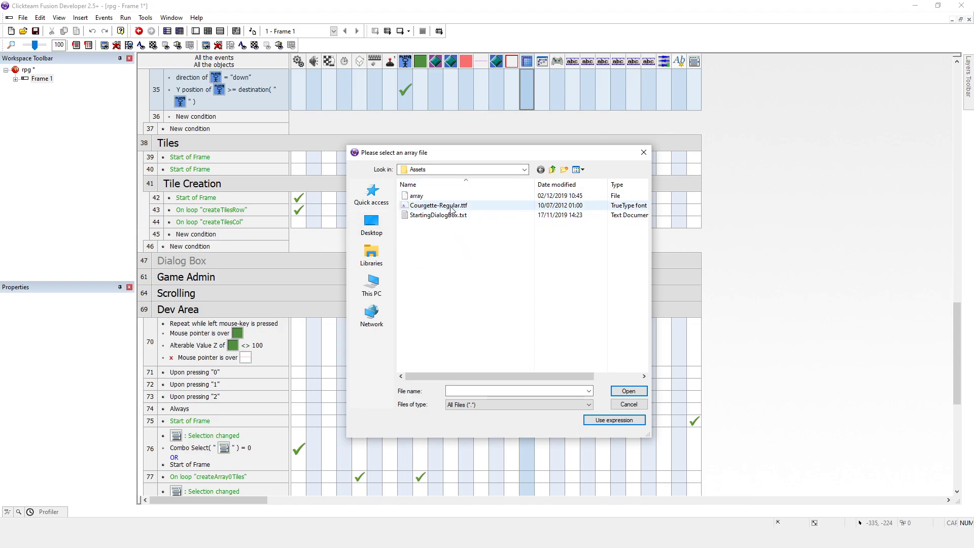
mouse_move(442, 205)
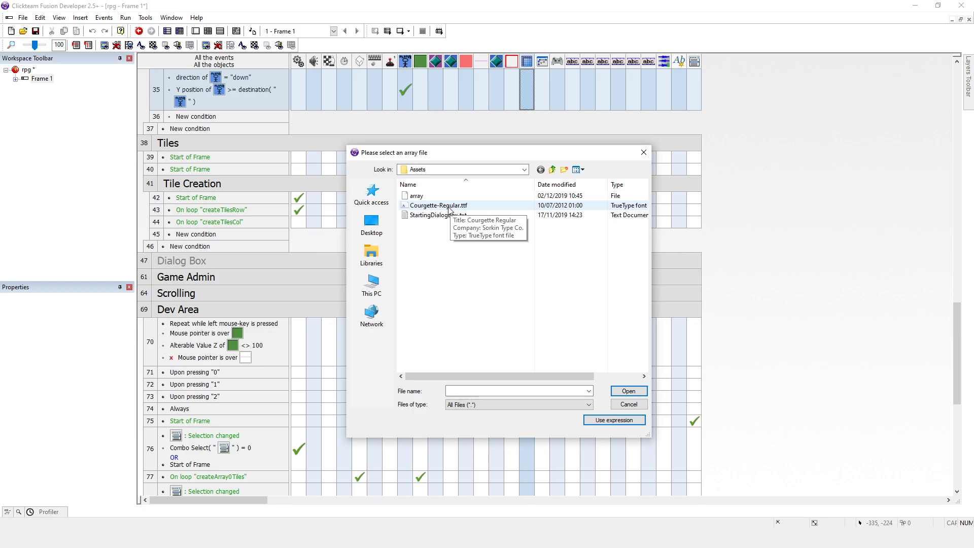
mouse_move(451, 205)
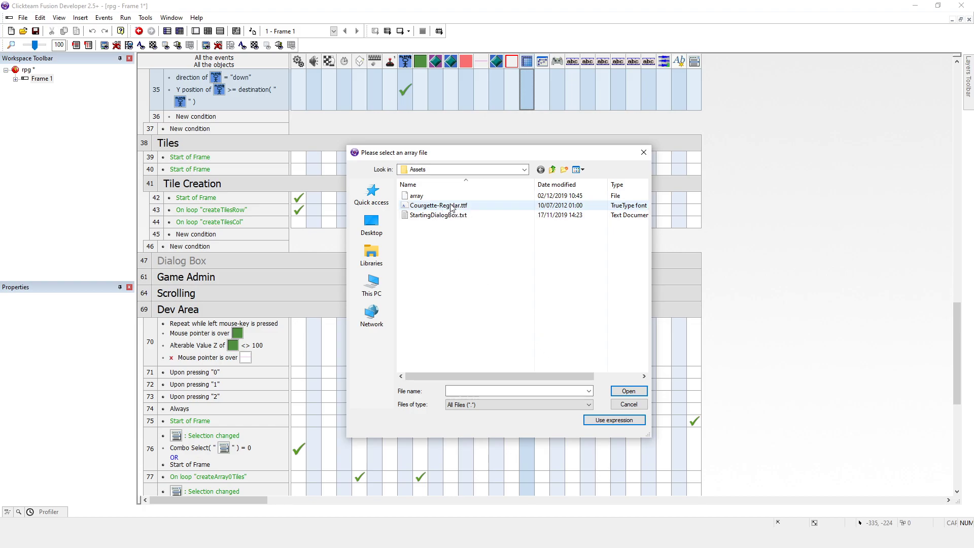
left_click(628, 404)
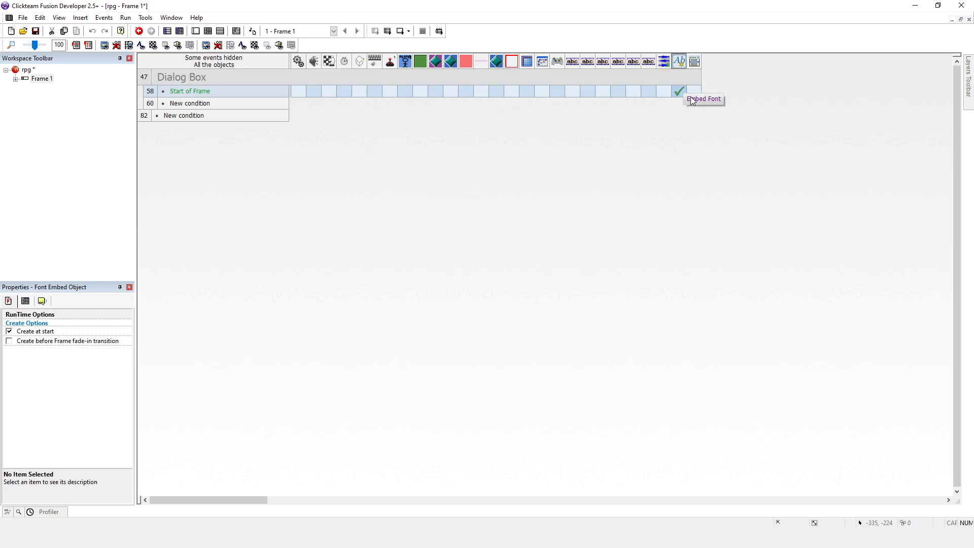
mouse_move(683, 100)
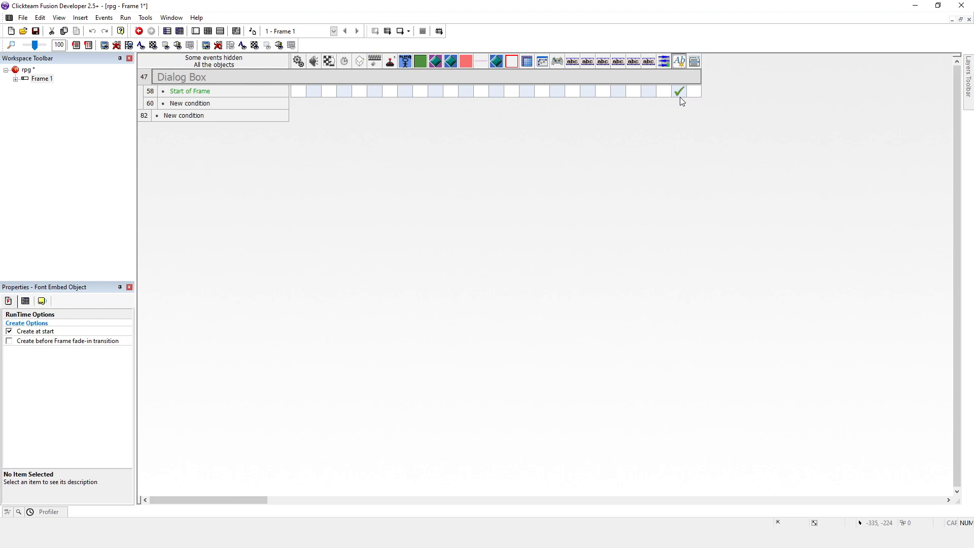
mouse_move(679, 91)
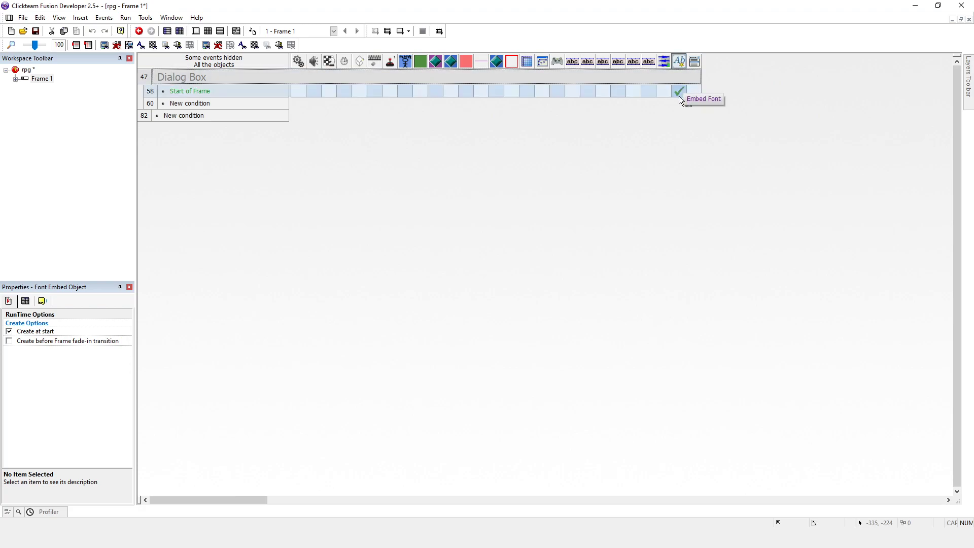
mouse_move(670, 130)
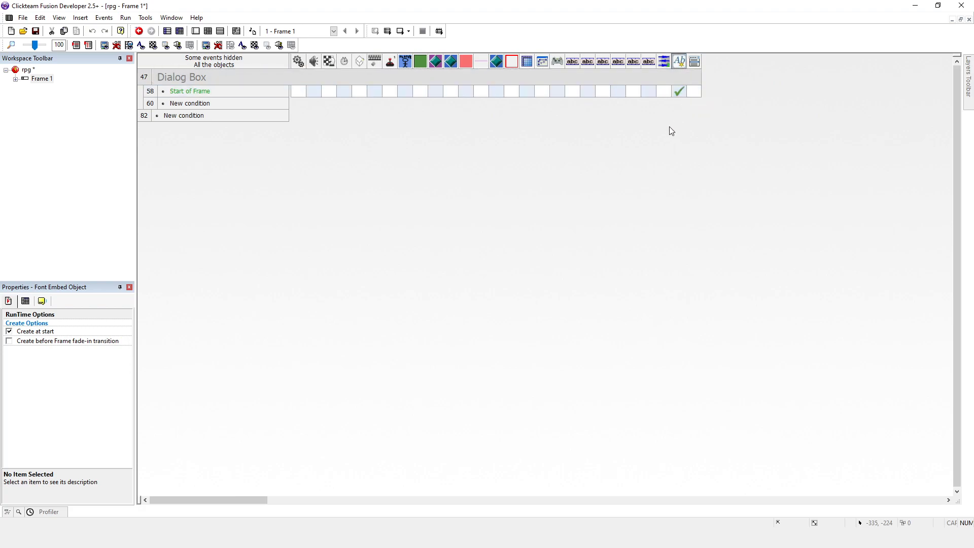
mouse_move(641, 137)
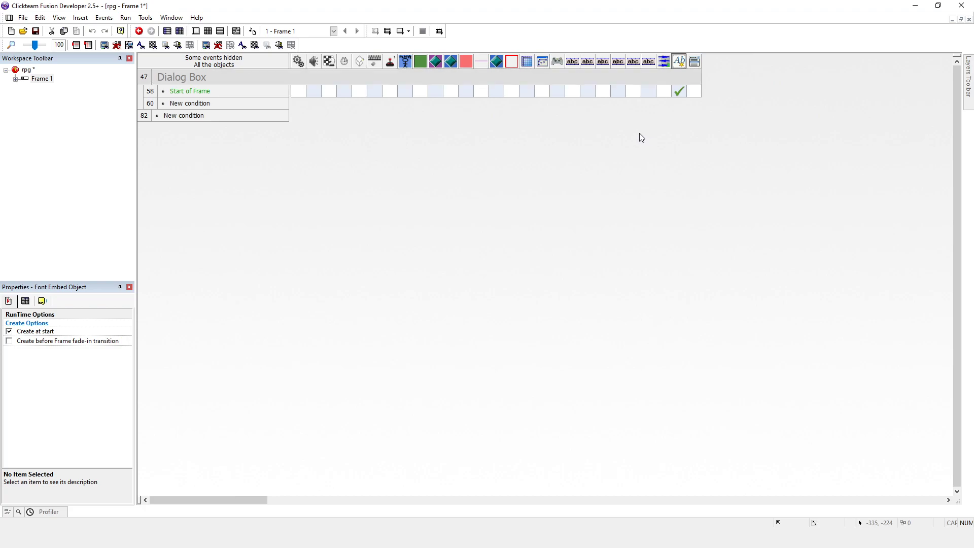